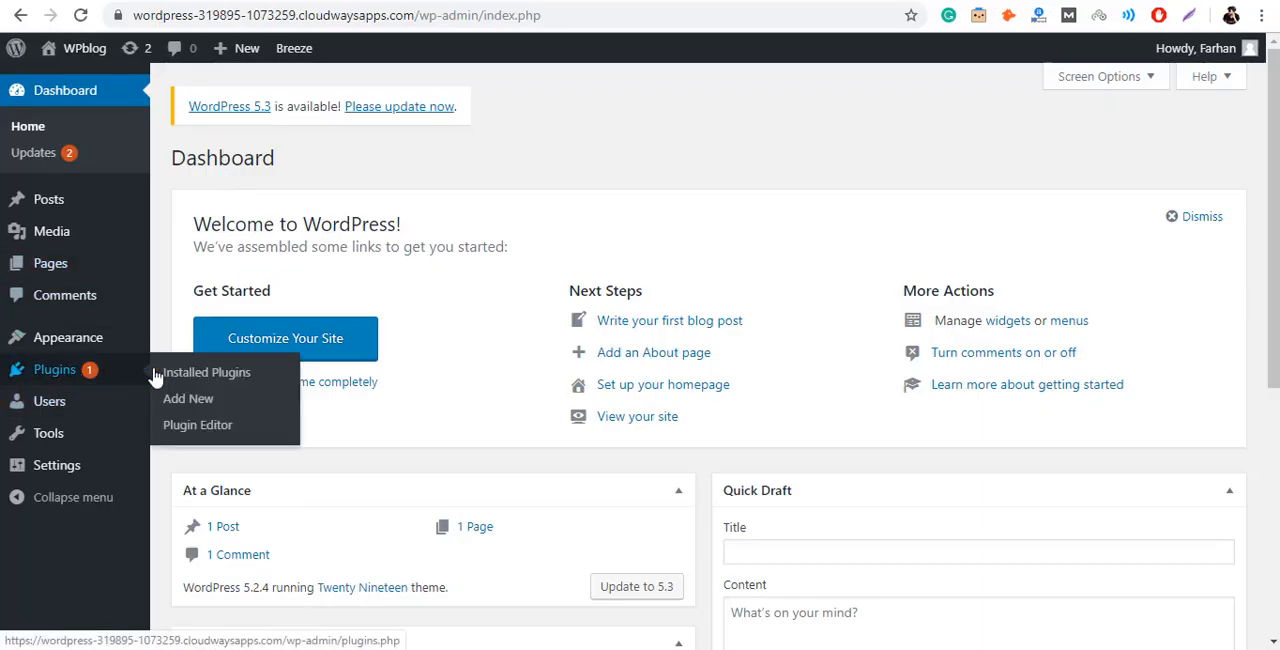
Search Add Plugins for 'Wpd' and run the WpDevArt Facebook comments suggestion.
left_click(188, 398)
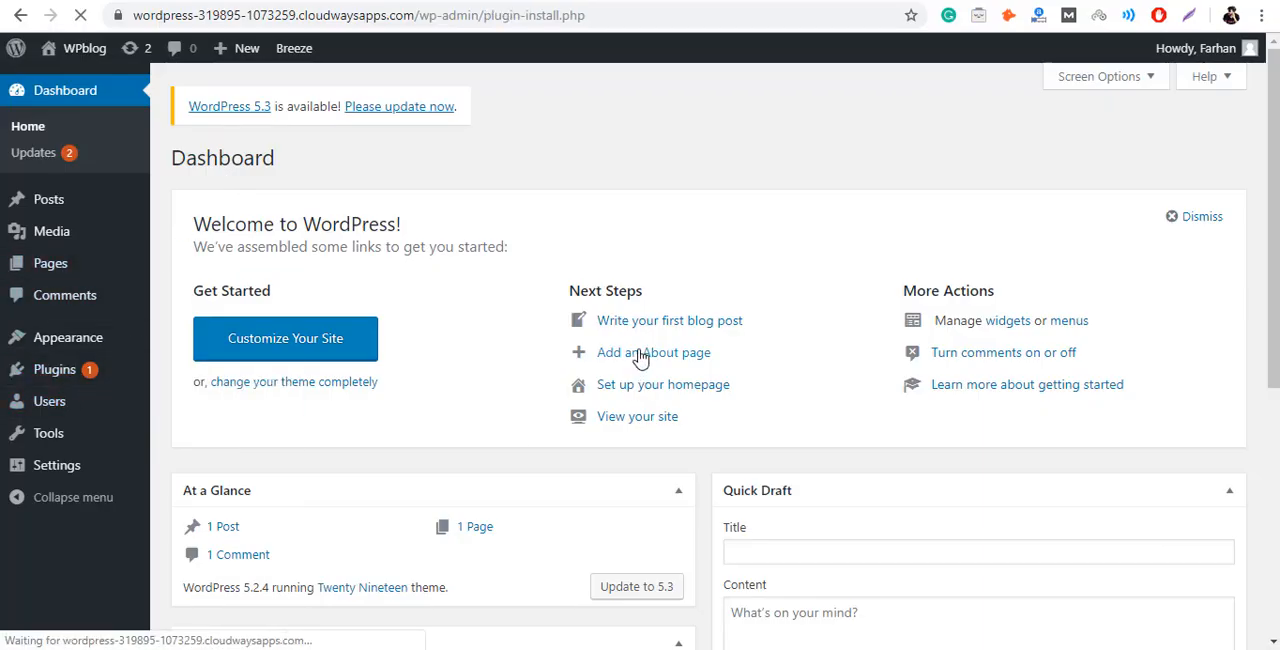
left_click(54, 369)
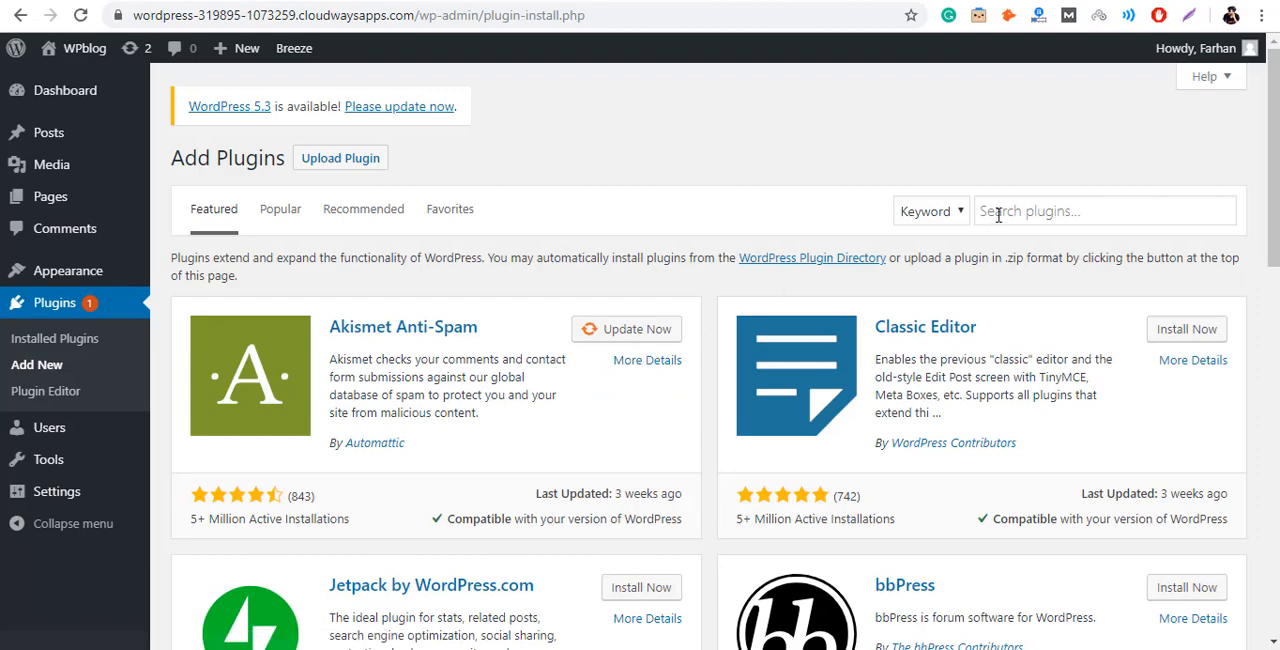
type("Wpd")
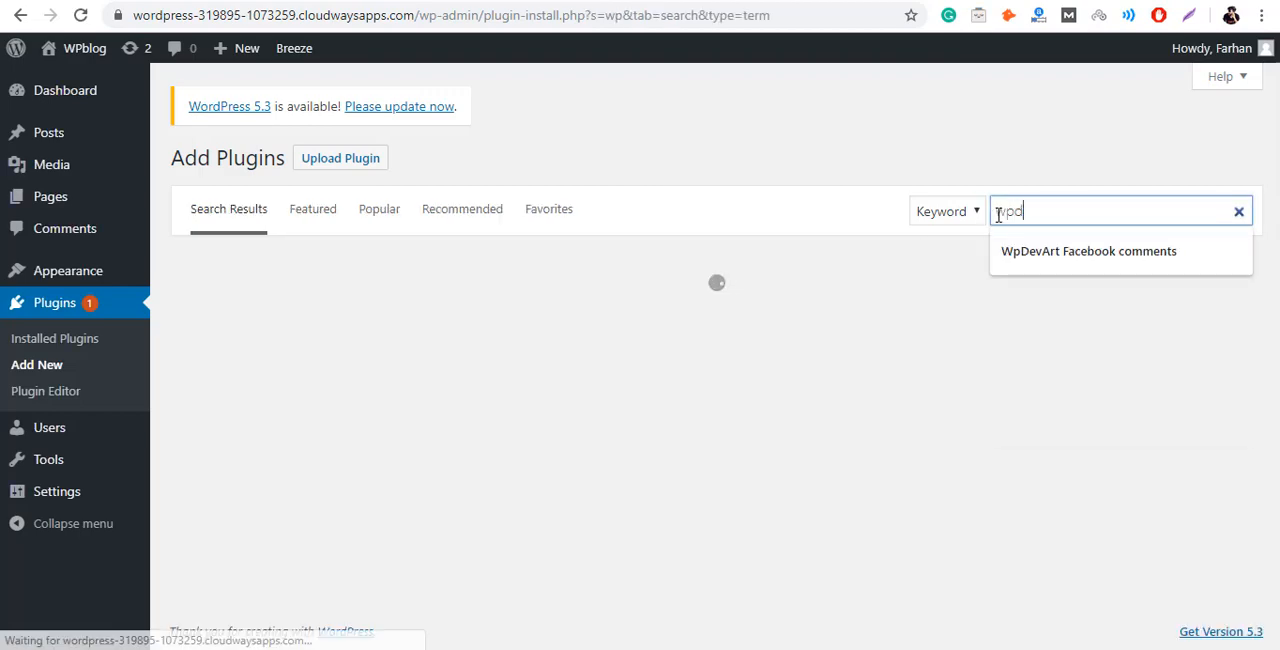
left_click(1088, 251)
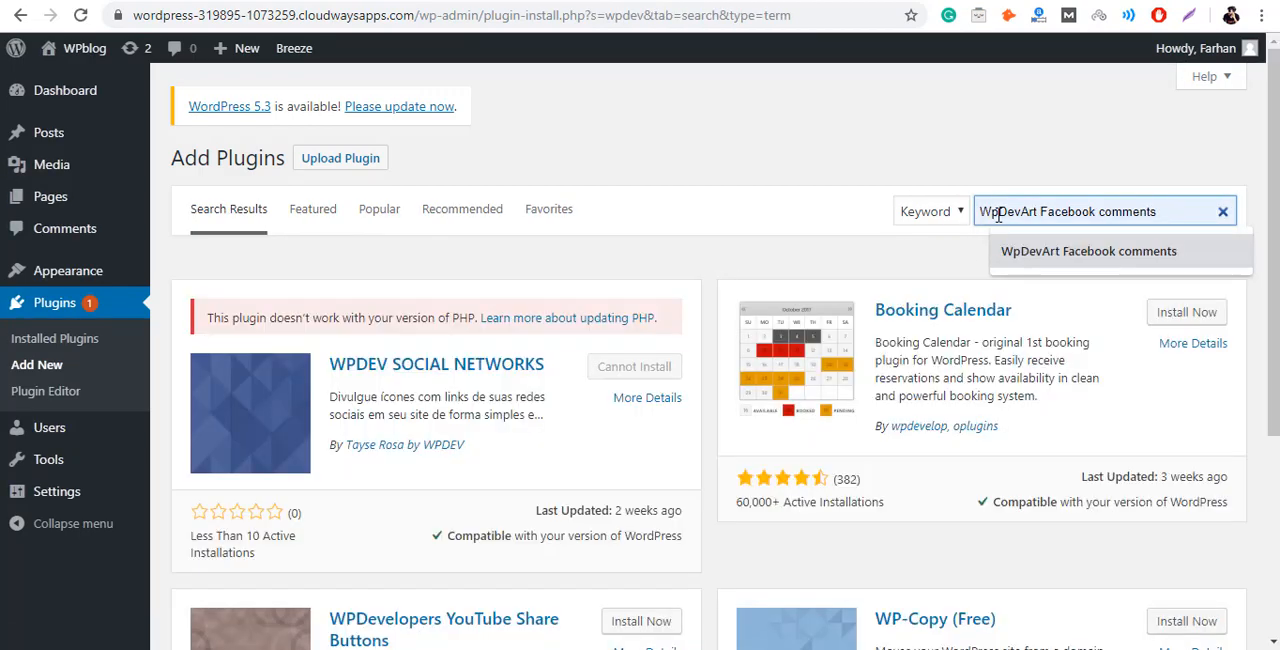
left_click(1088, 251)
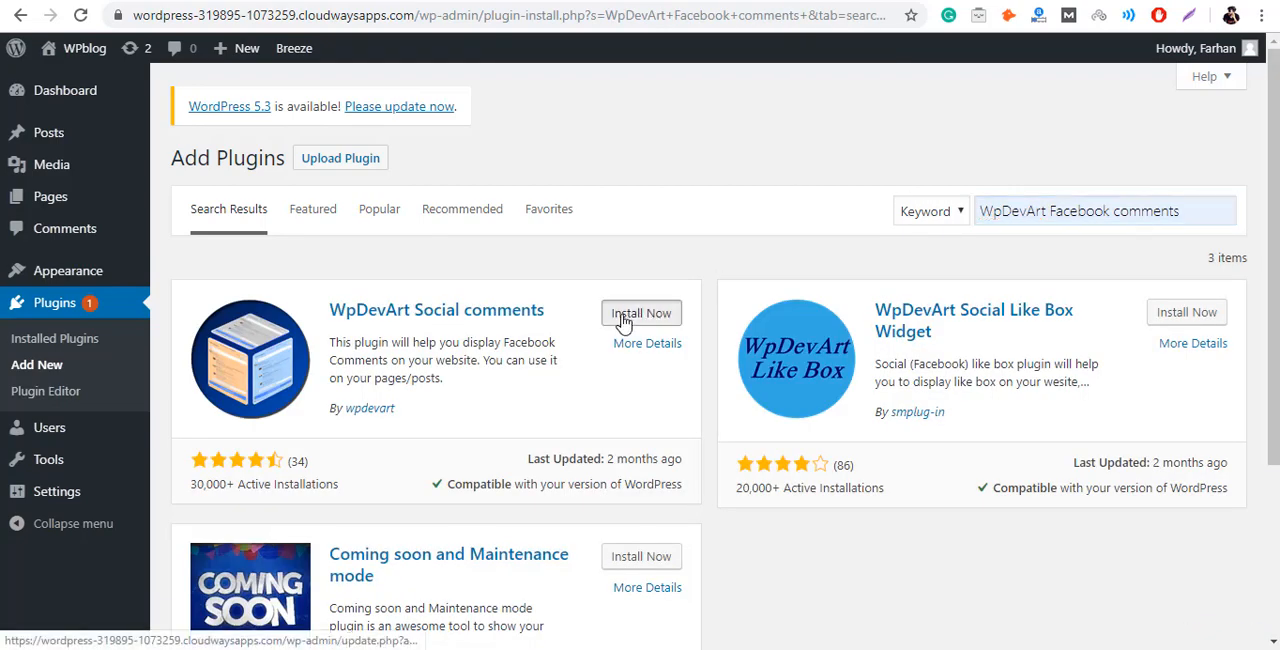
Install and activate the WpDevArt Social comments plugin, then reach its FB comments menu.
left_click(641, 312)
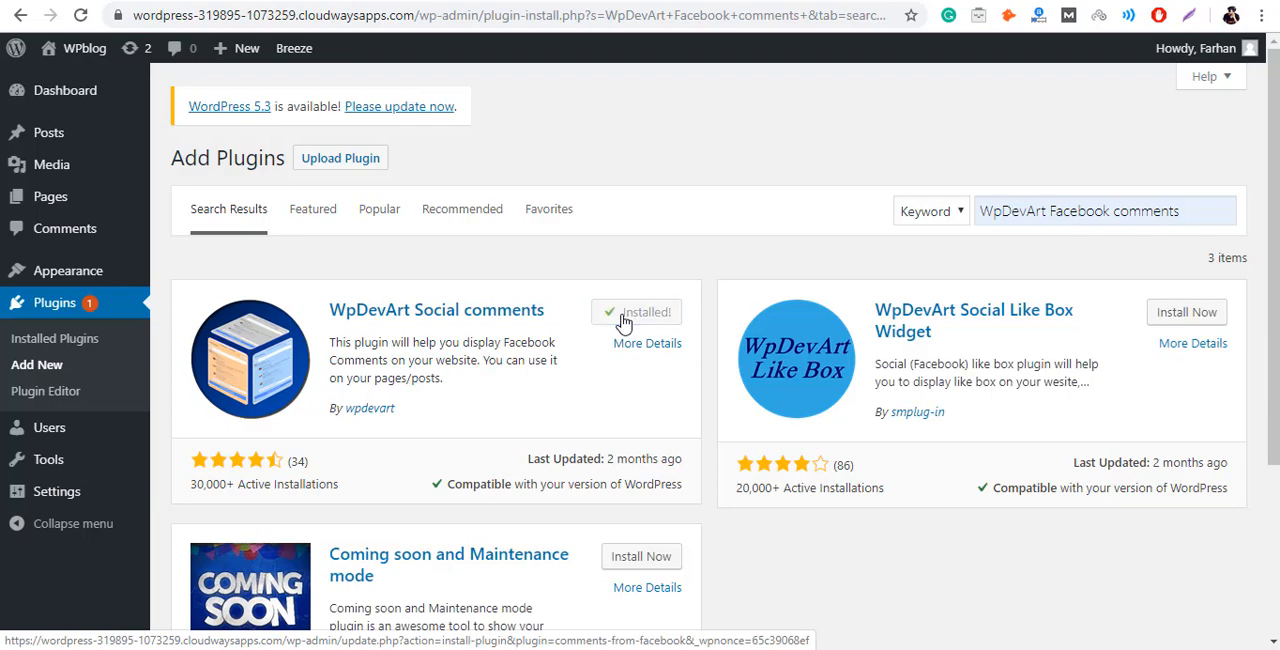
left_click(647, 312)
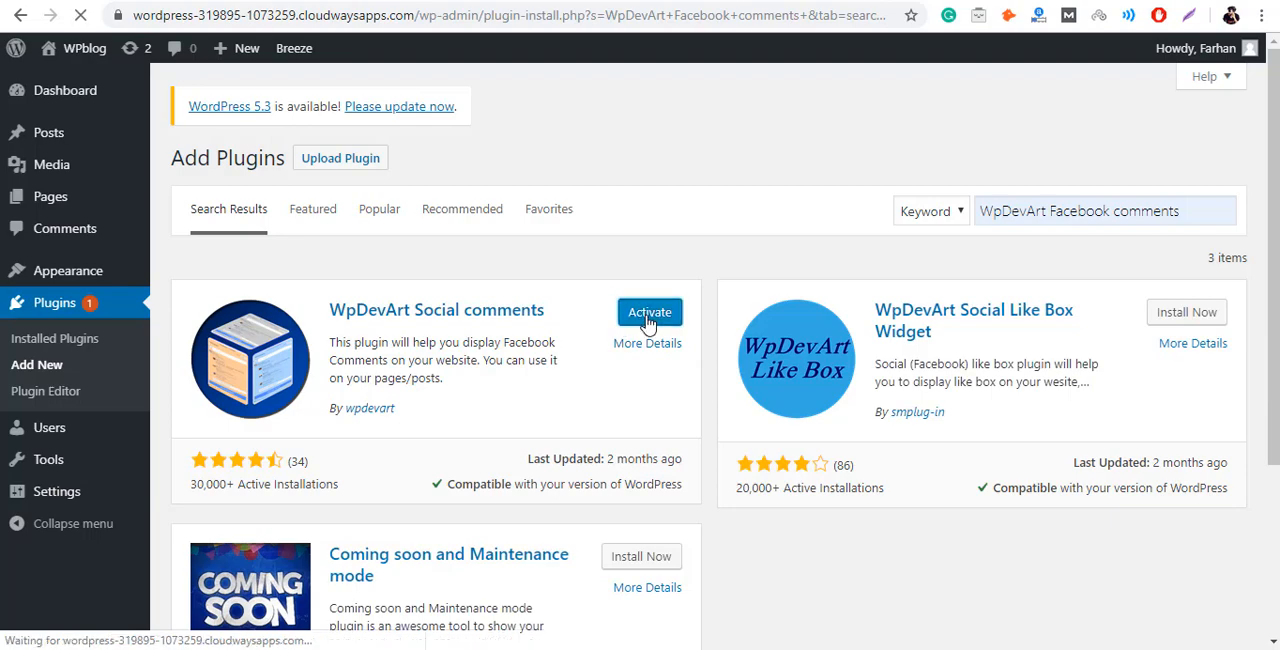
left_click(649, 312)
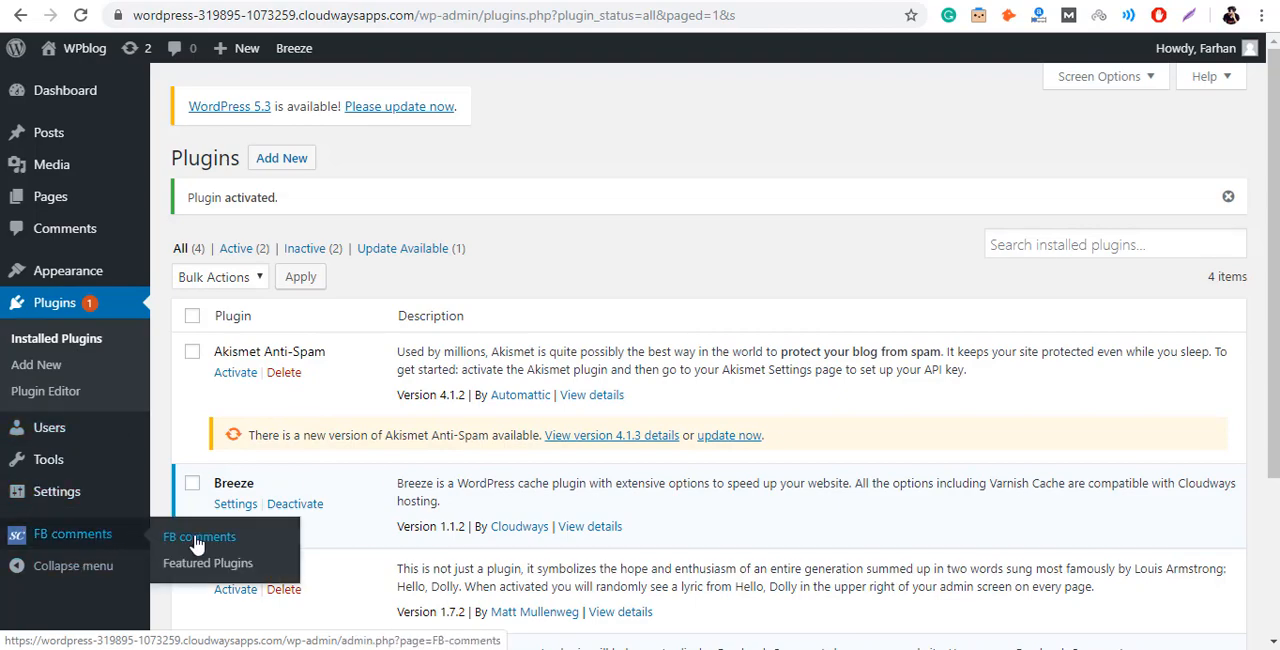
left_click(199, 537)
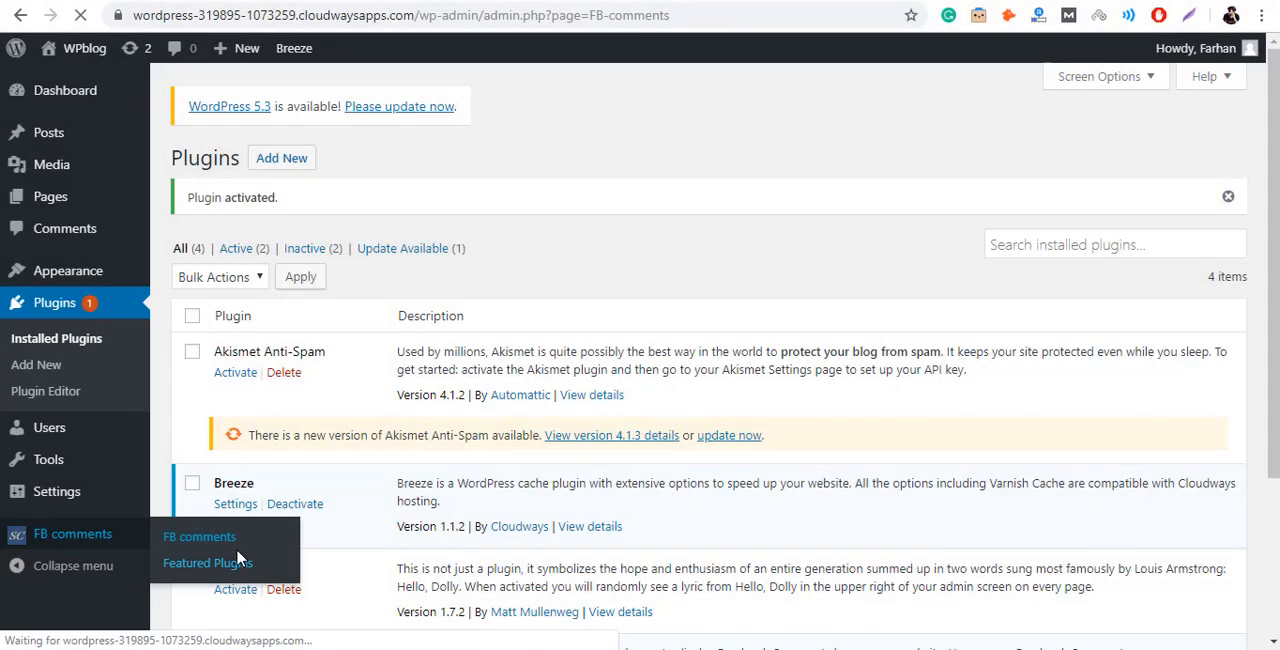
View the FB comments settings page with its empty APP ID field.
left_click(199, 537)
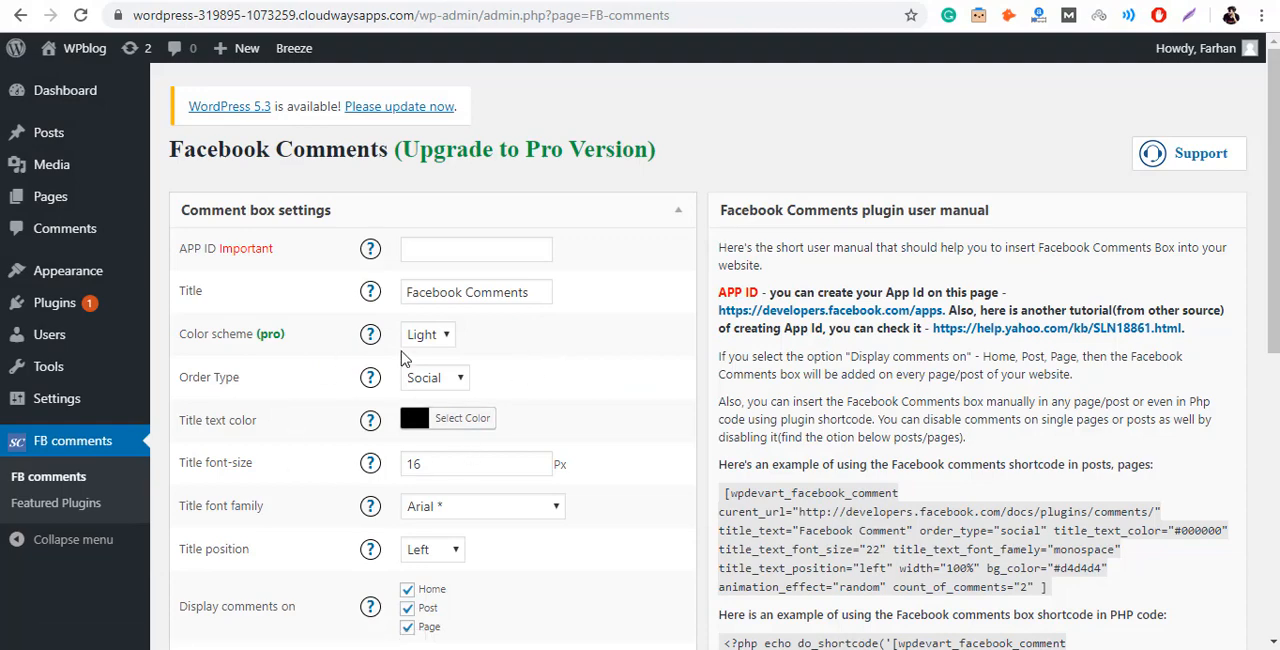
mouse_move(370, 248)
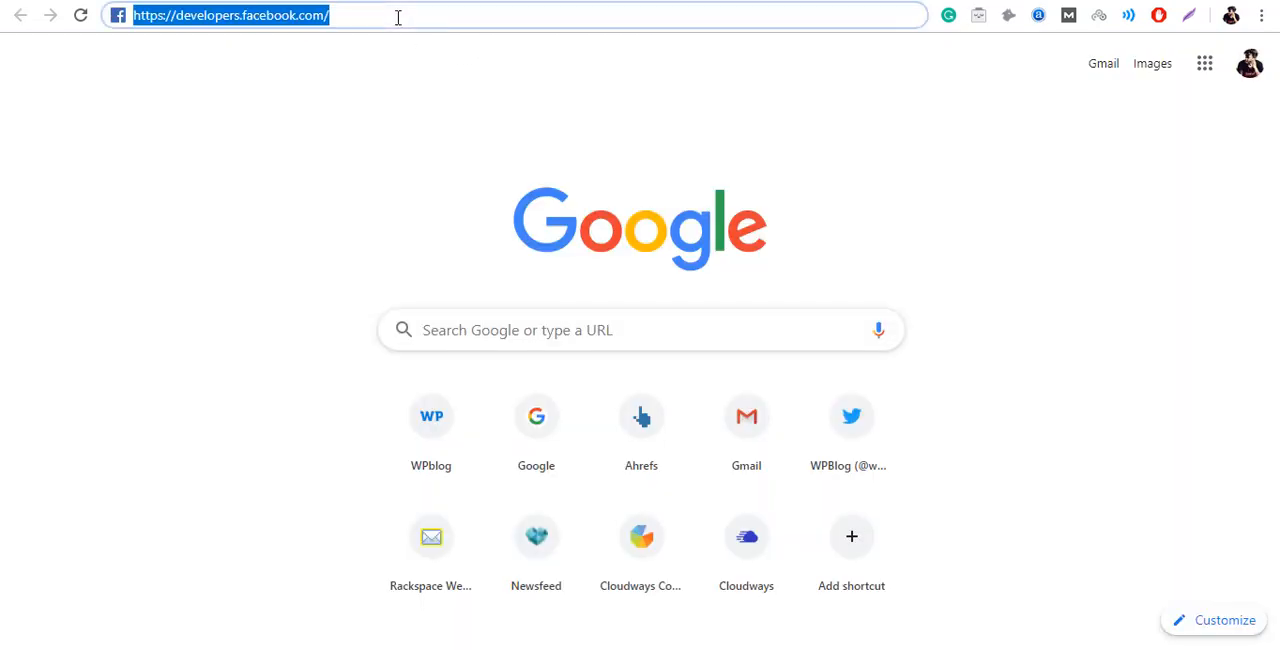
Load developers.facebook.com and show the My Apps list.
key("Return")
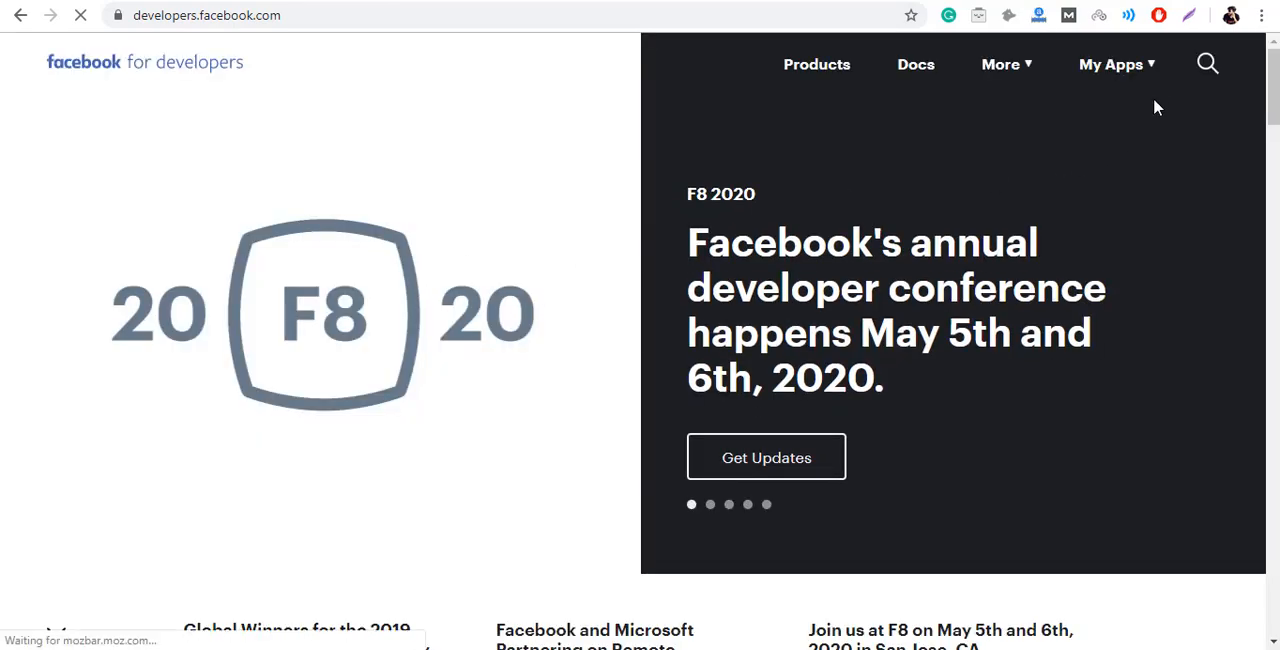
mouse_move(1148, 78)
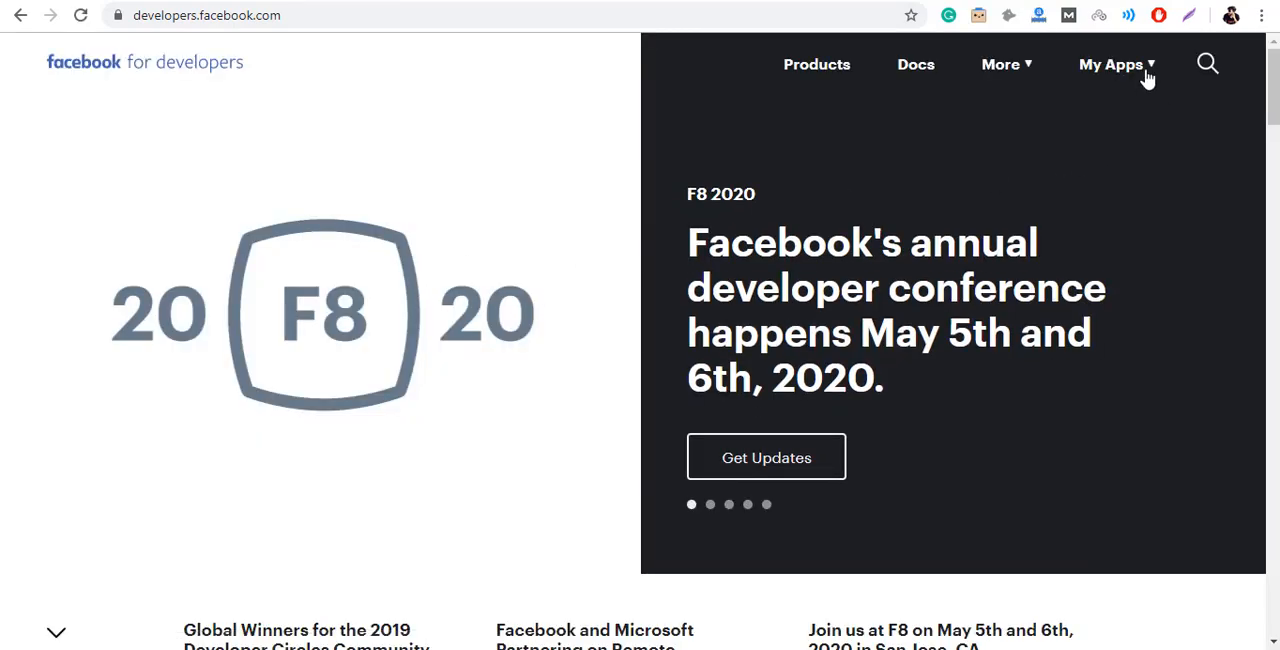
left_click(1110, 64)
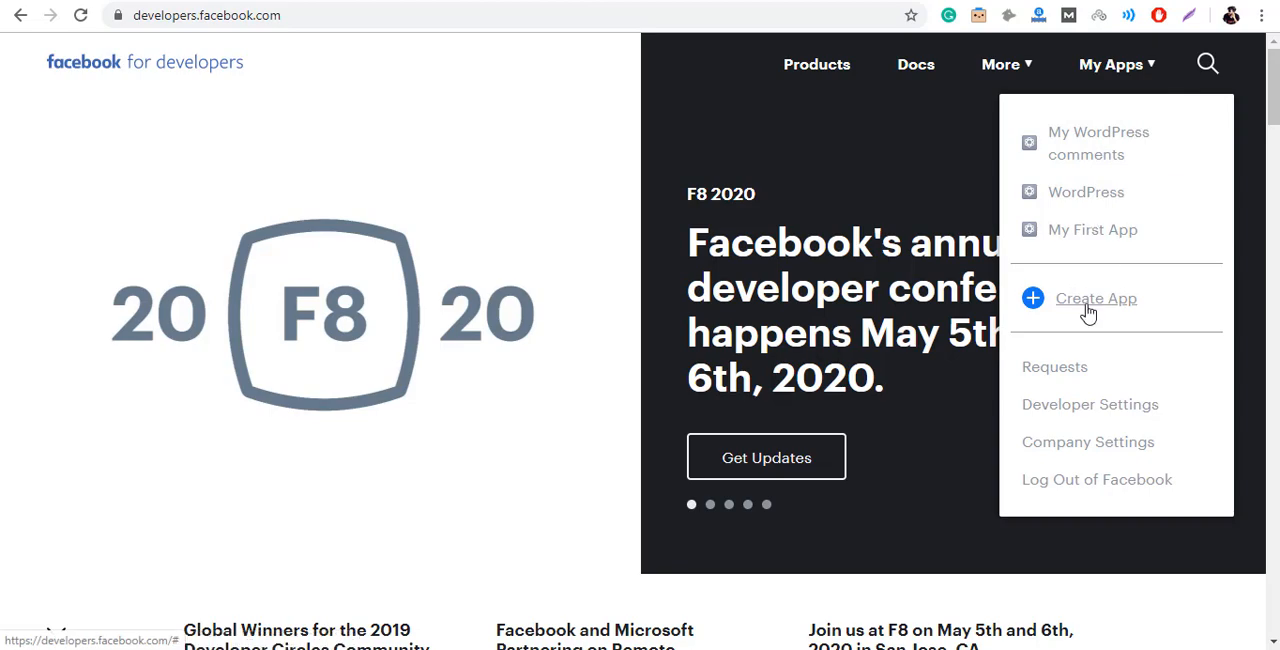
Start a new Facebook app named 'comments 2' and submit Create App ID.
left_click(1096, 298)
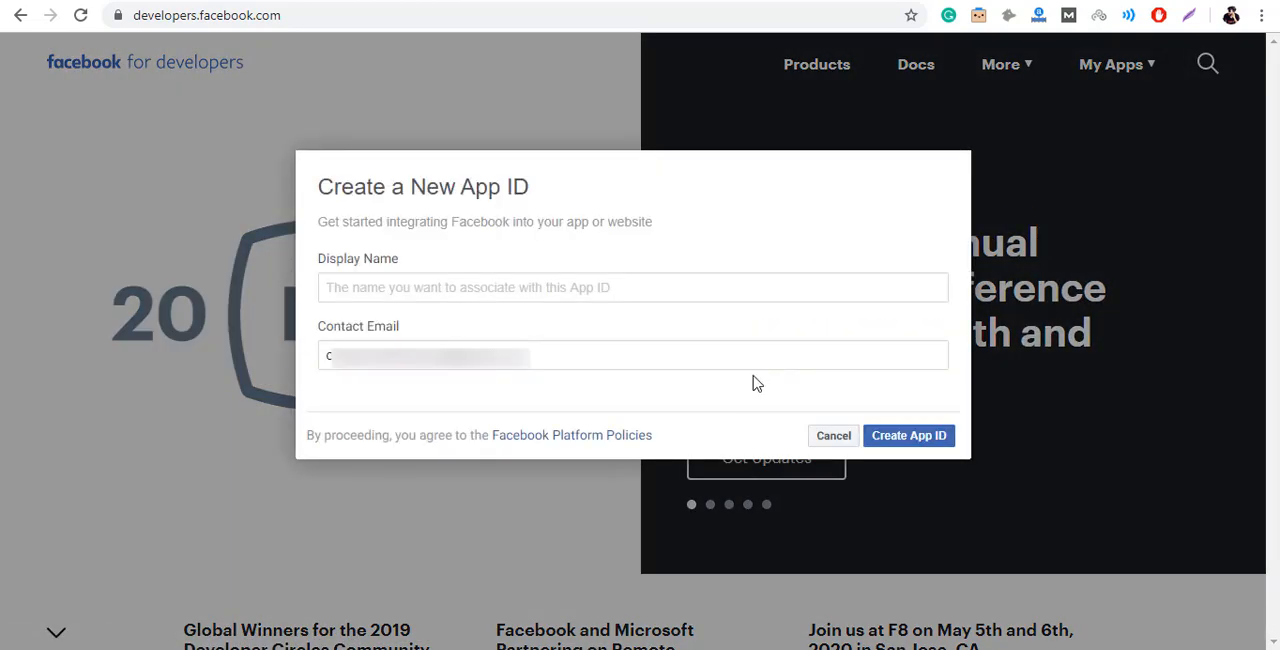
left_click(632, 287)
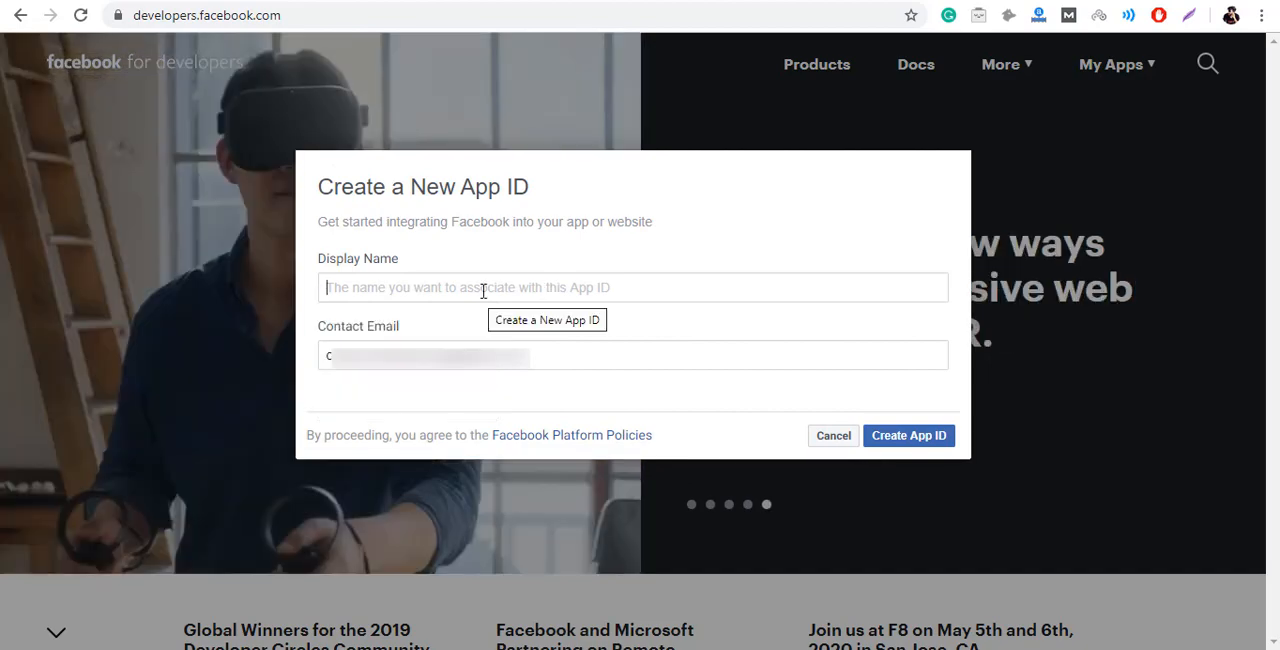
type("comment")
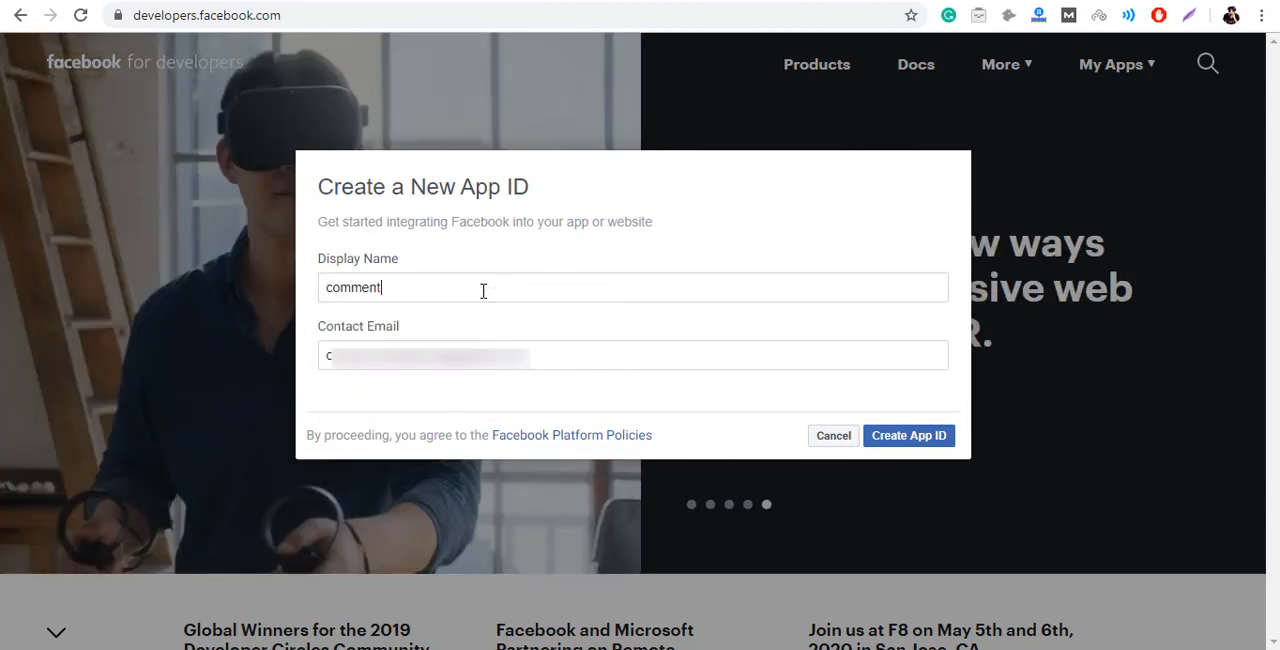
type("s 2")
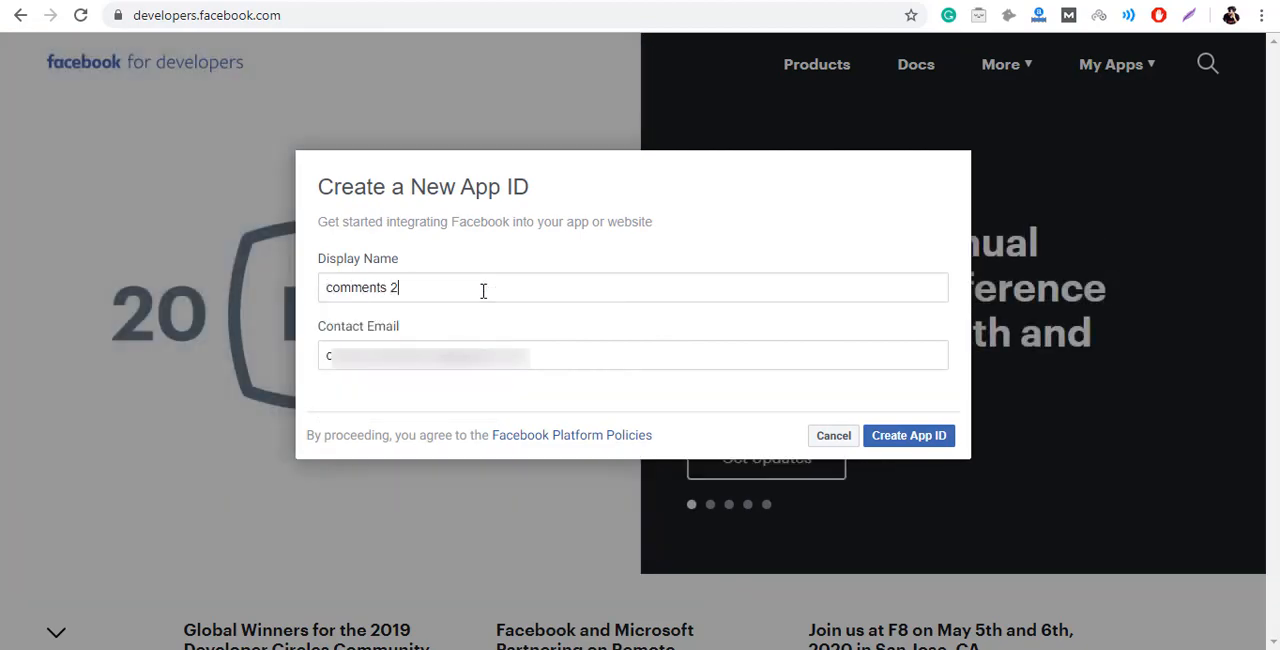
left_click(908, 435)
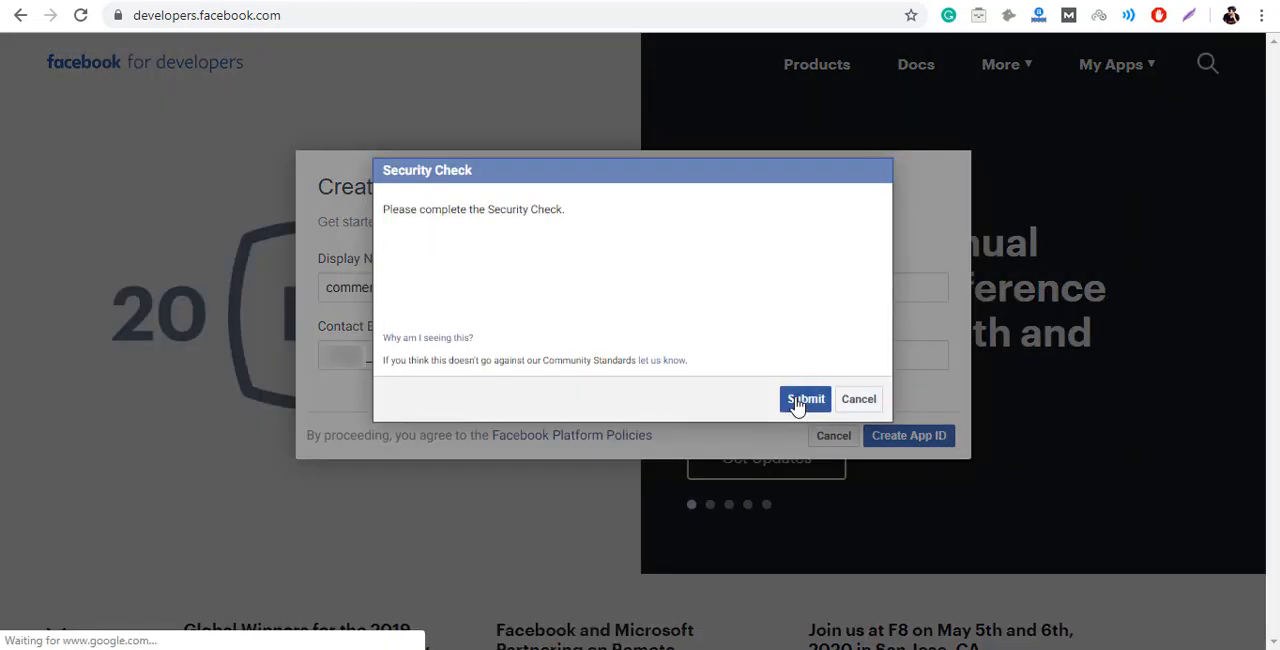
Pass the 'I'm not a robot' check and resubmit Create App ID for comments 2.
left_click(805, 399)
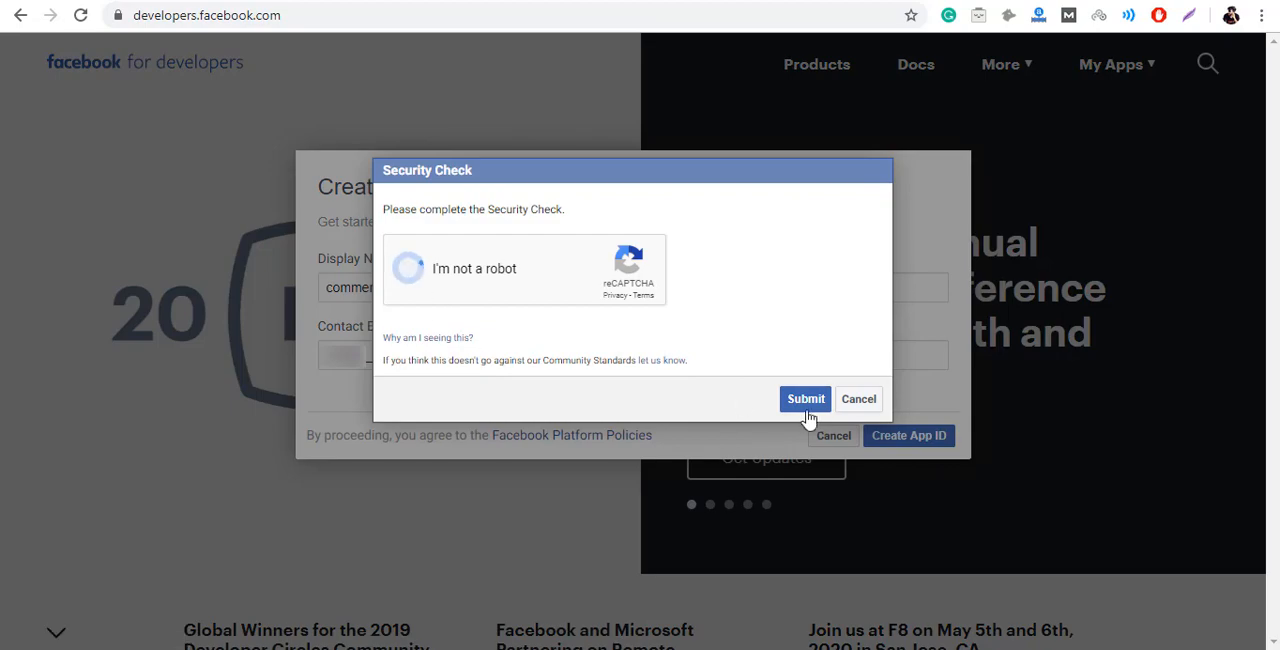
left_click(408, 268)
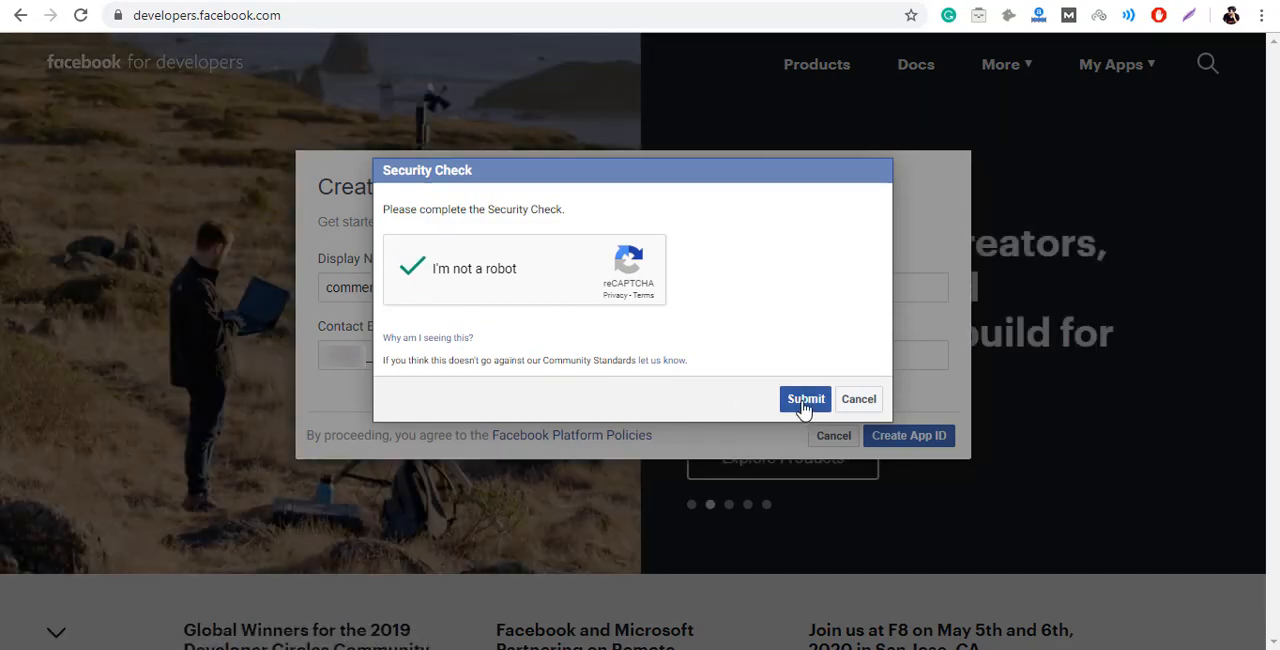
left_click(805, 399)
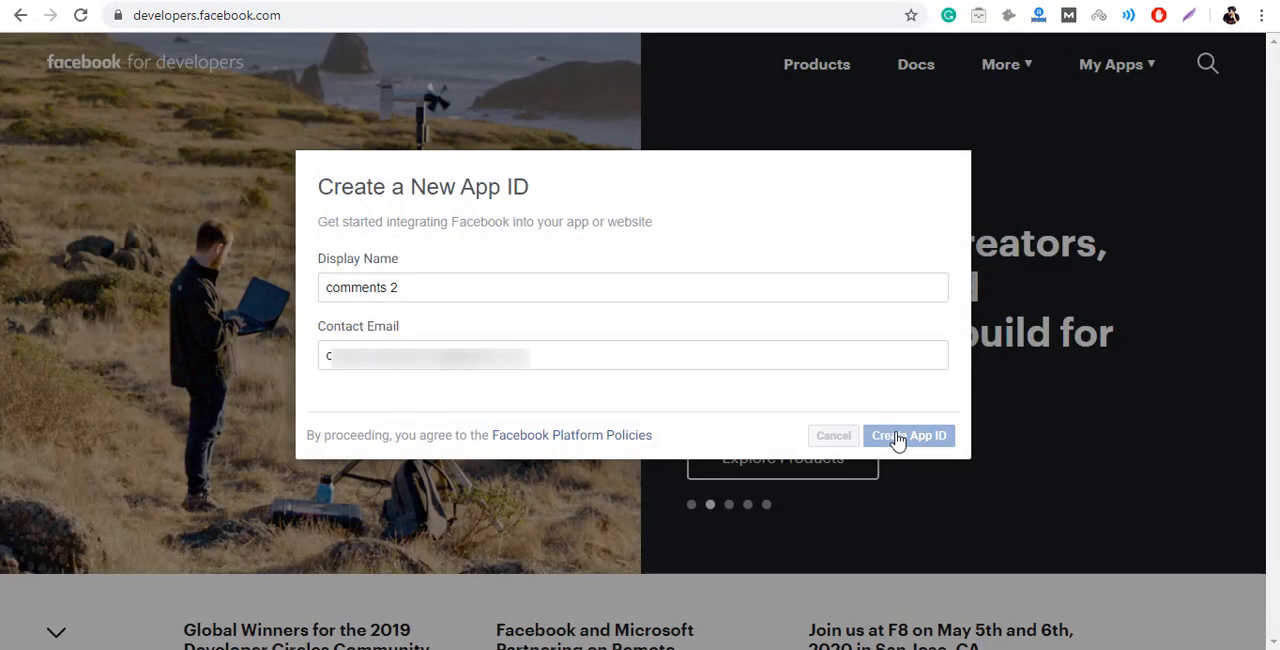
left_click(908, 435)
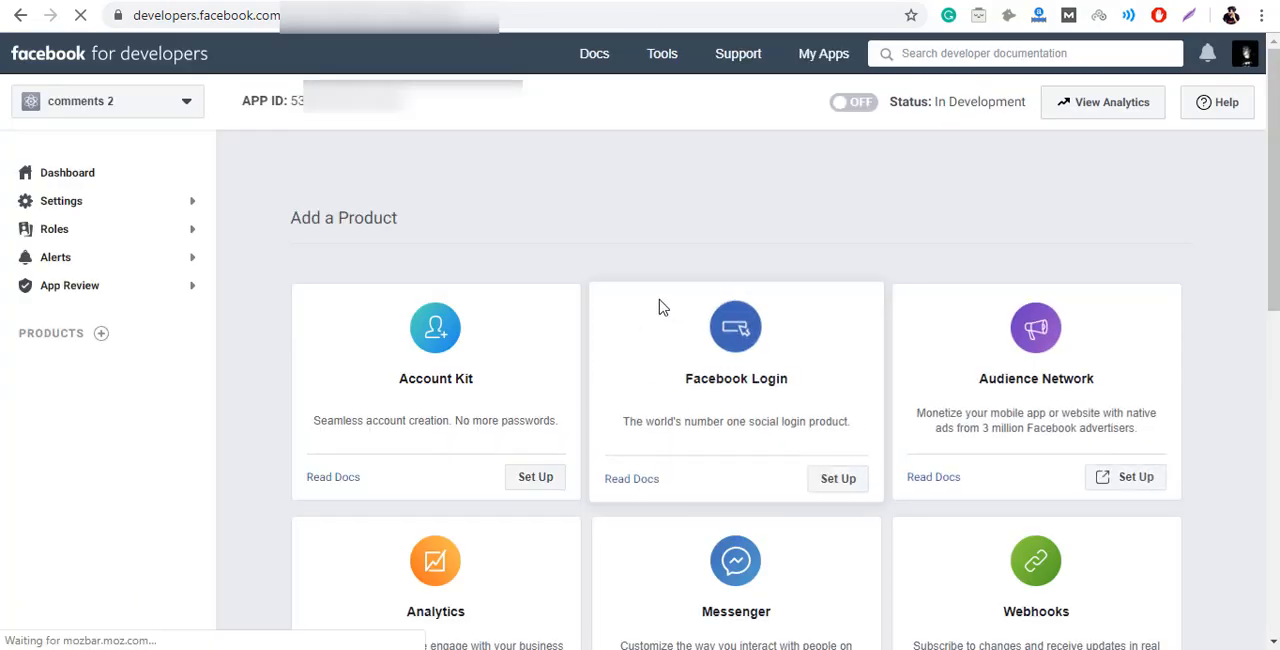
mouse_move(340, 100)
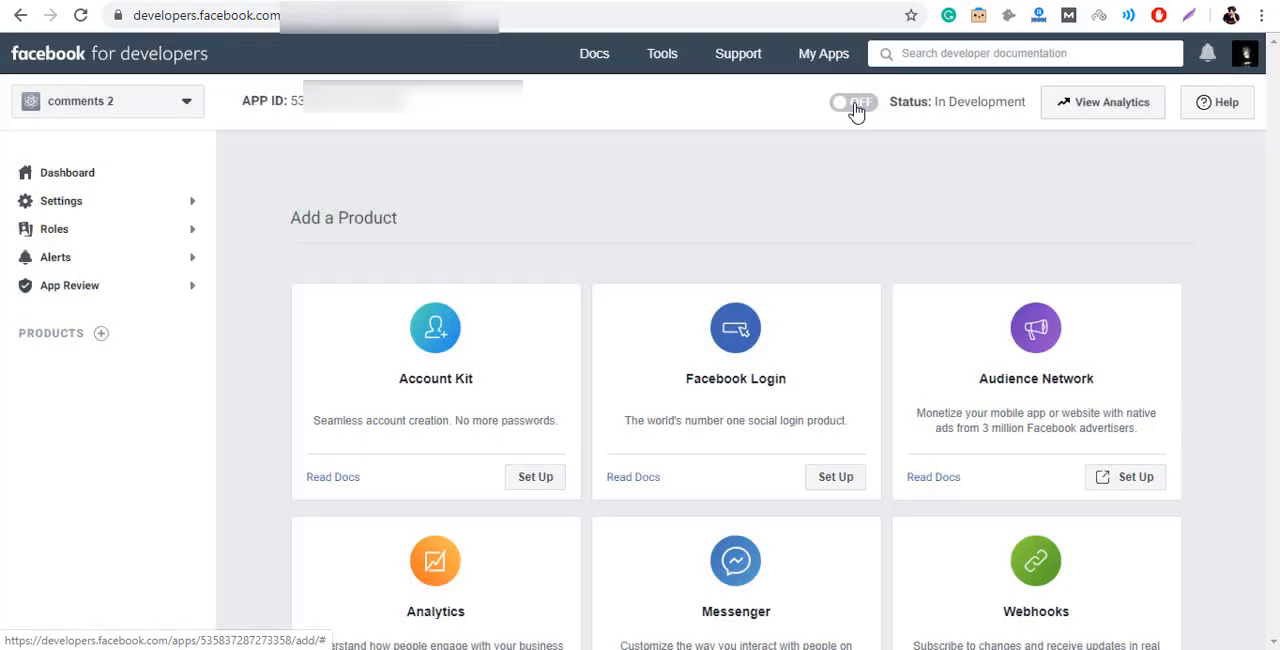
Attempt the live toggle and close the Invalid Privacy Policy URL warning.
left_click(852, 102)
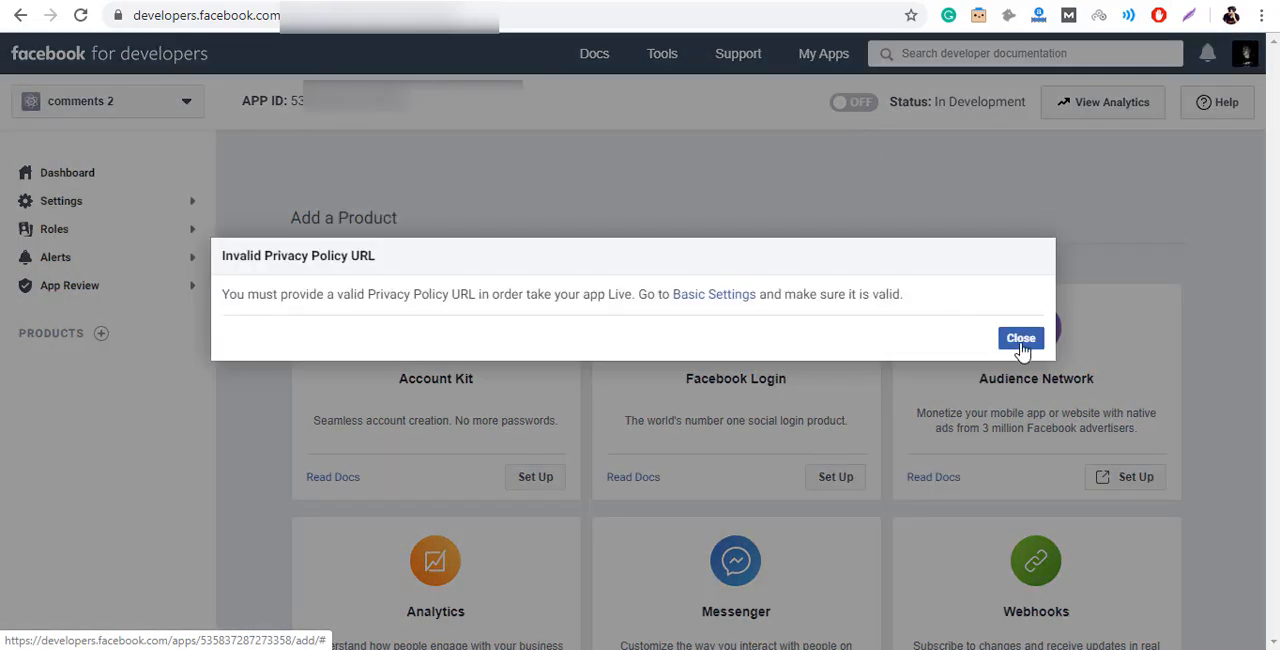
left_click(1020, 338)
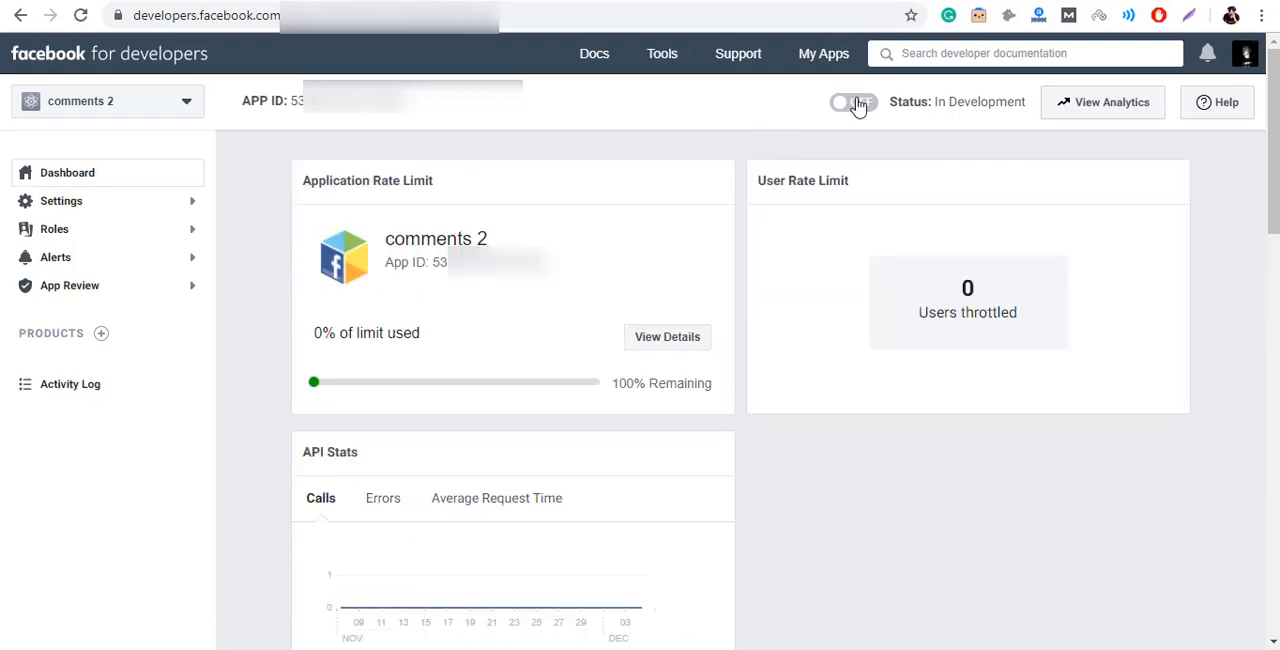
Switch the comments 2 app to Live under the Education category.
left_click(851, 102)
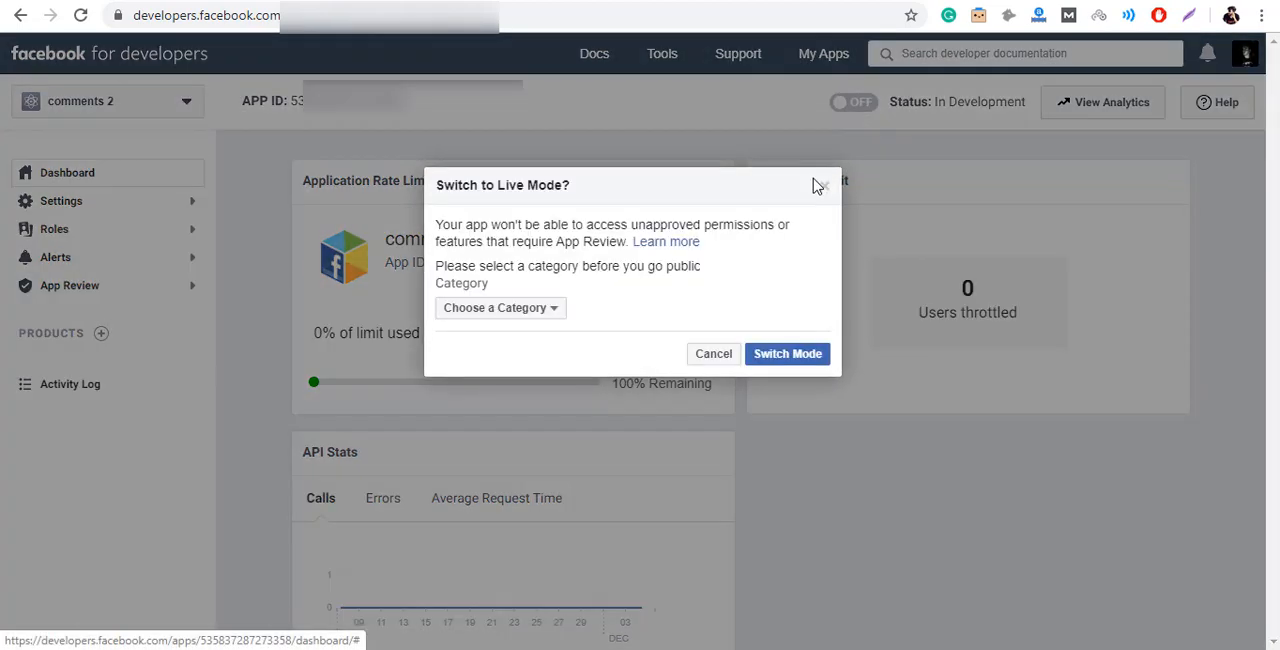
left_click(500, 307)
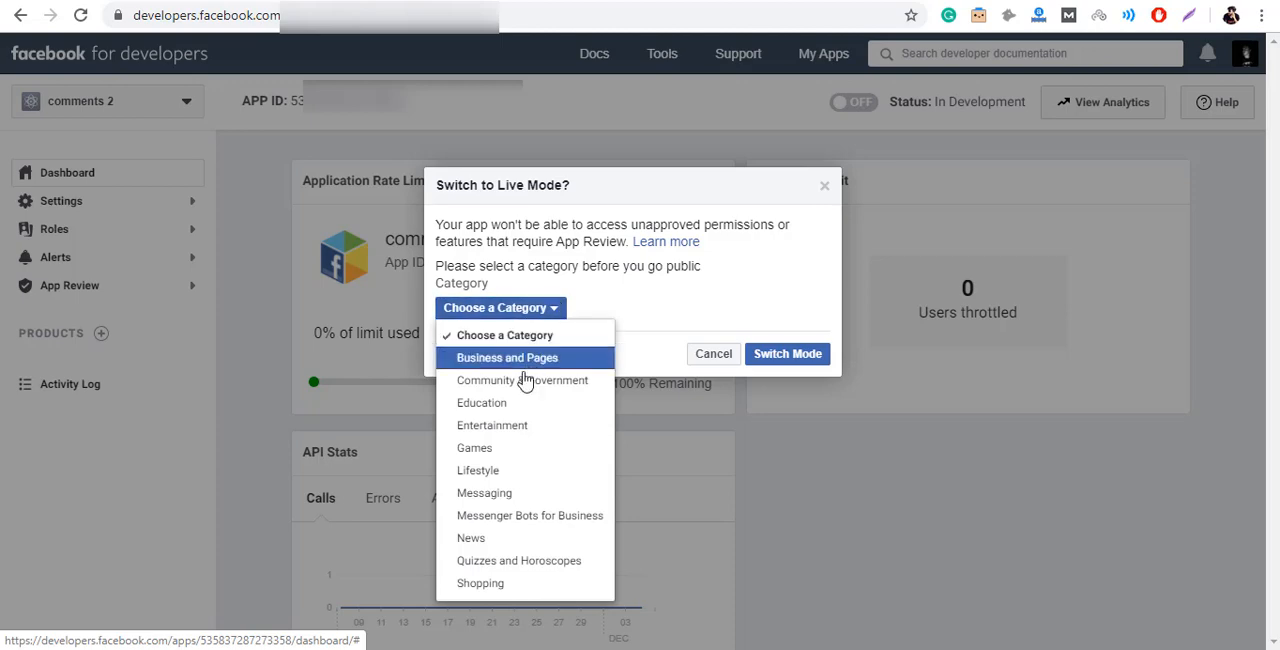
left_click(481, 402)
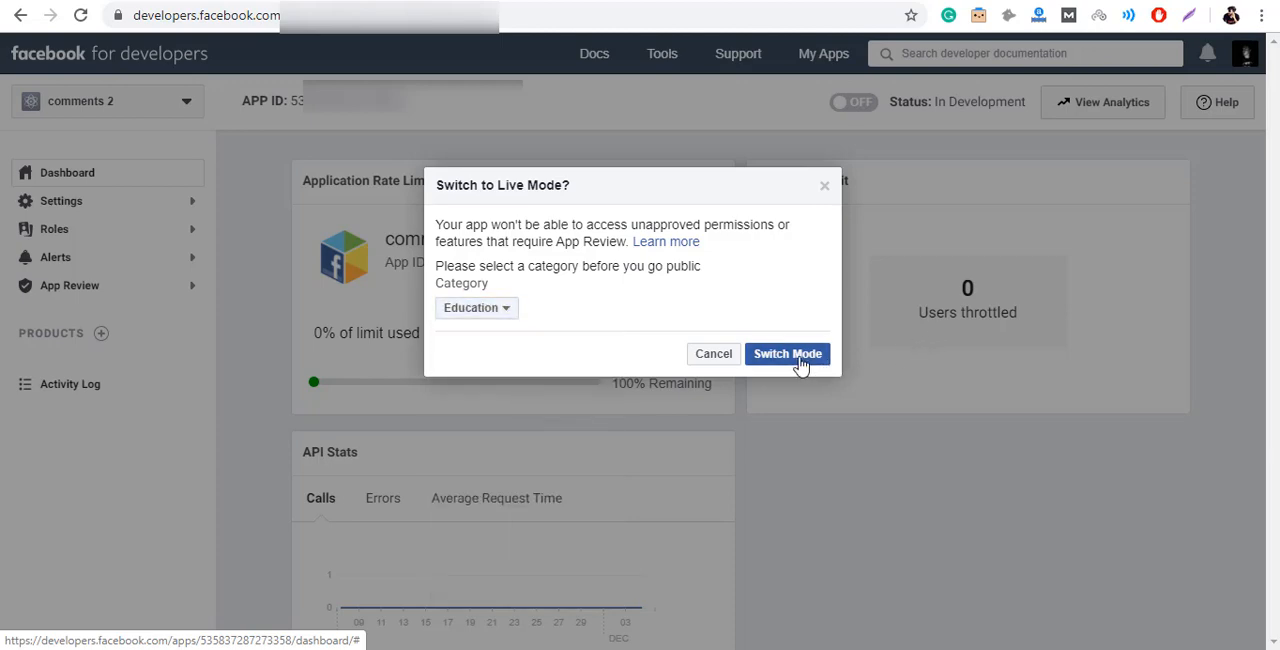
left_click(787, 353)
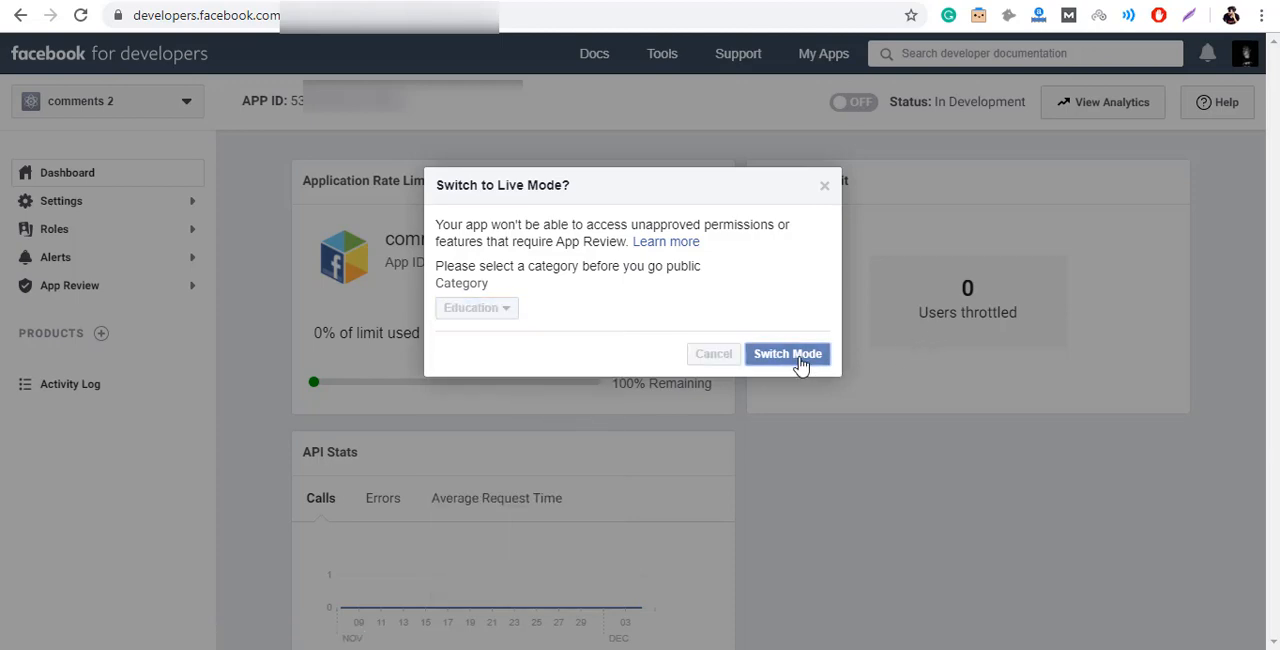
left_click(787, 354)
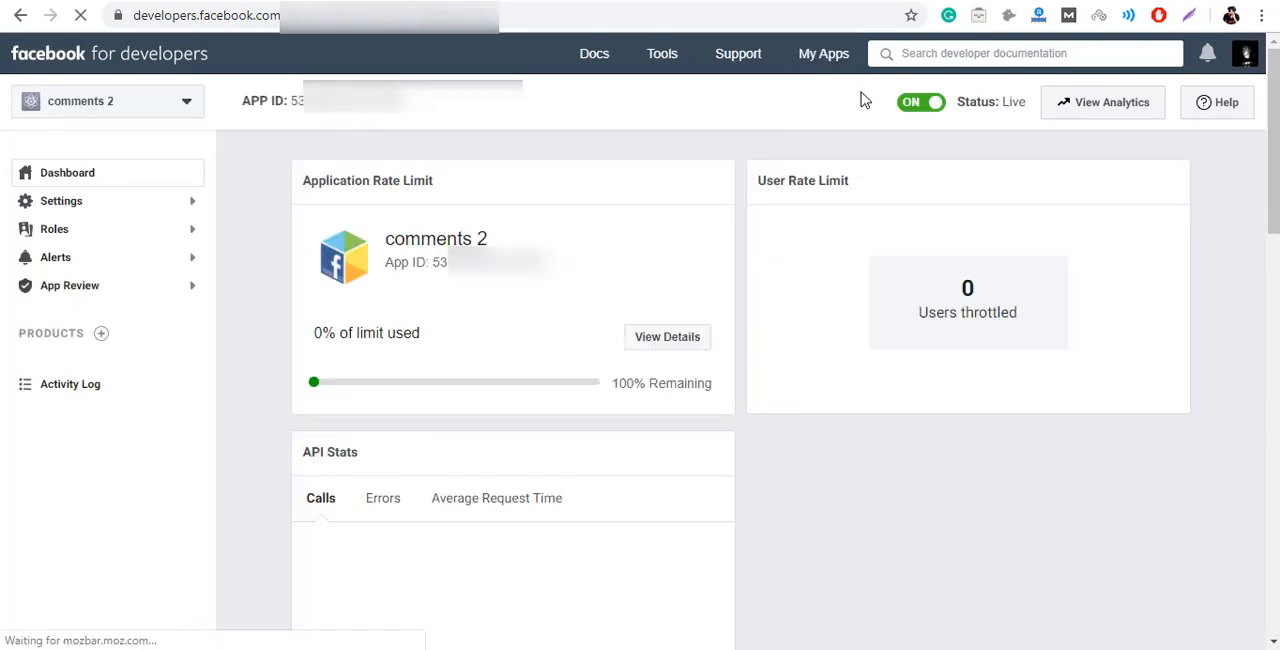
left_click(410, 100)
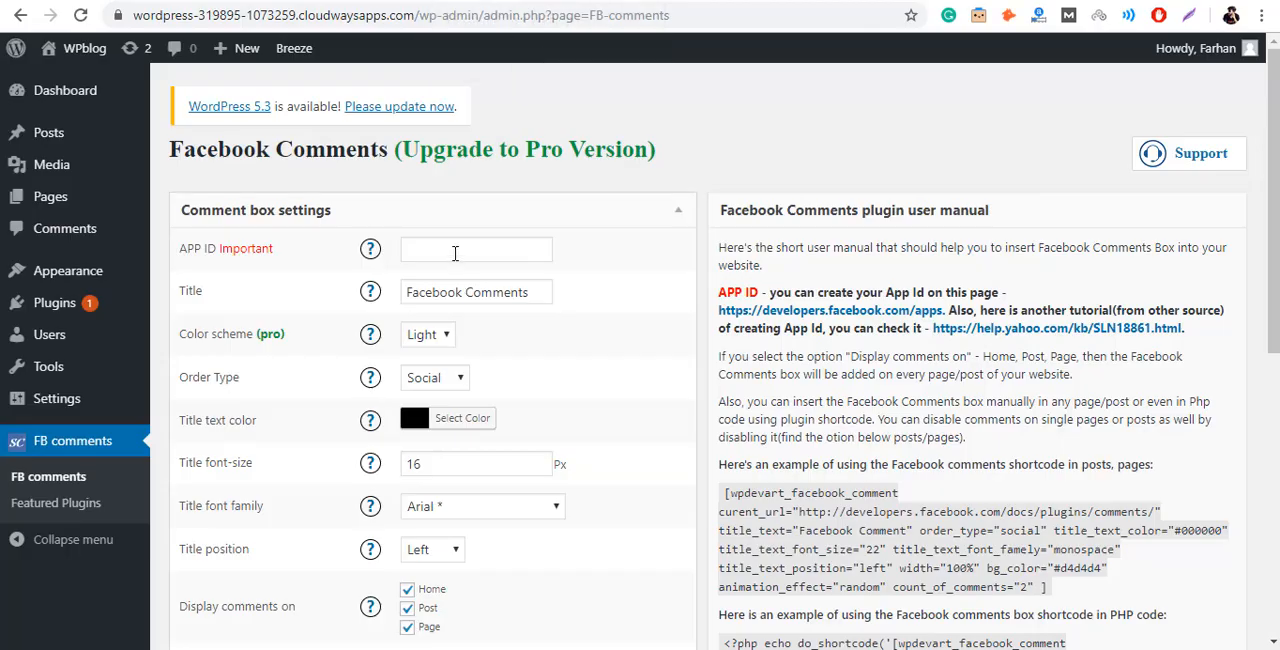
Save the comment box section: home, posts, pages, 7 comments, en_US.
scroll("down", 3)
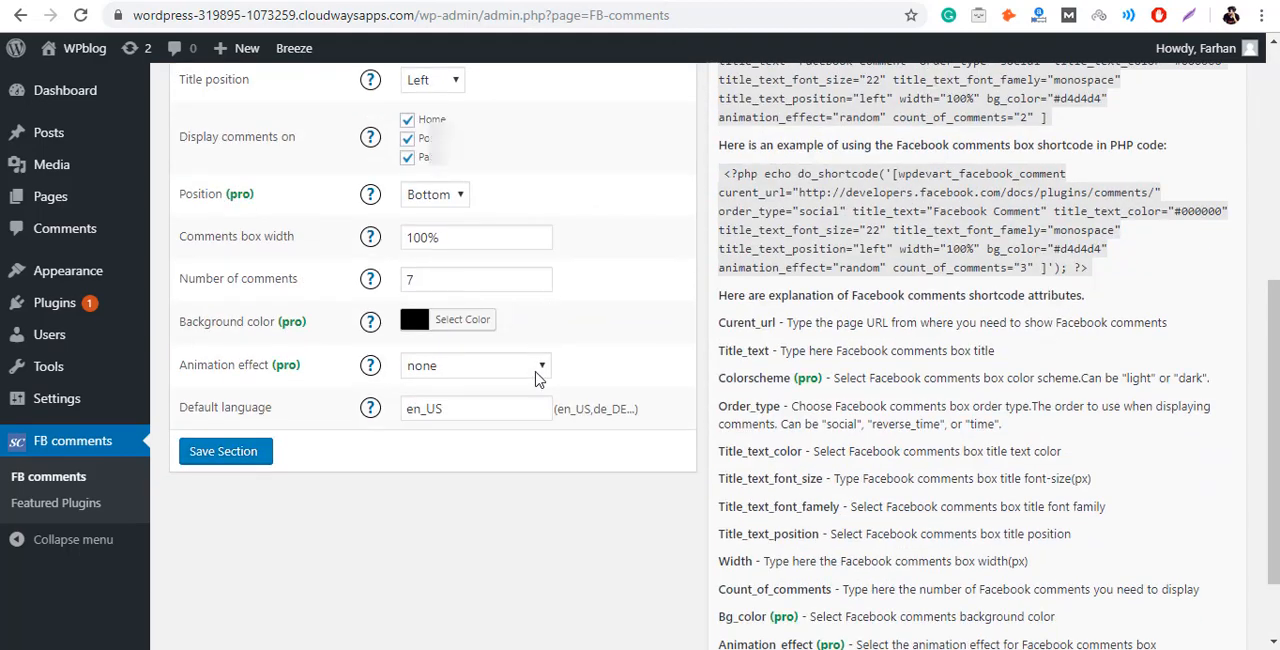
left_click(224, 451)
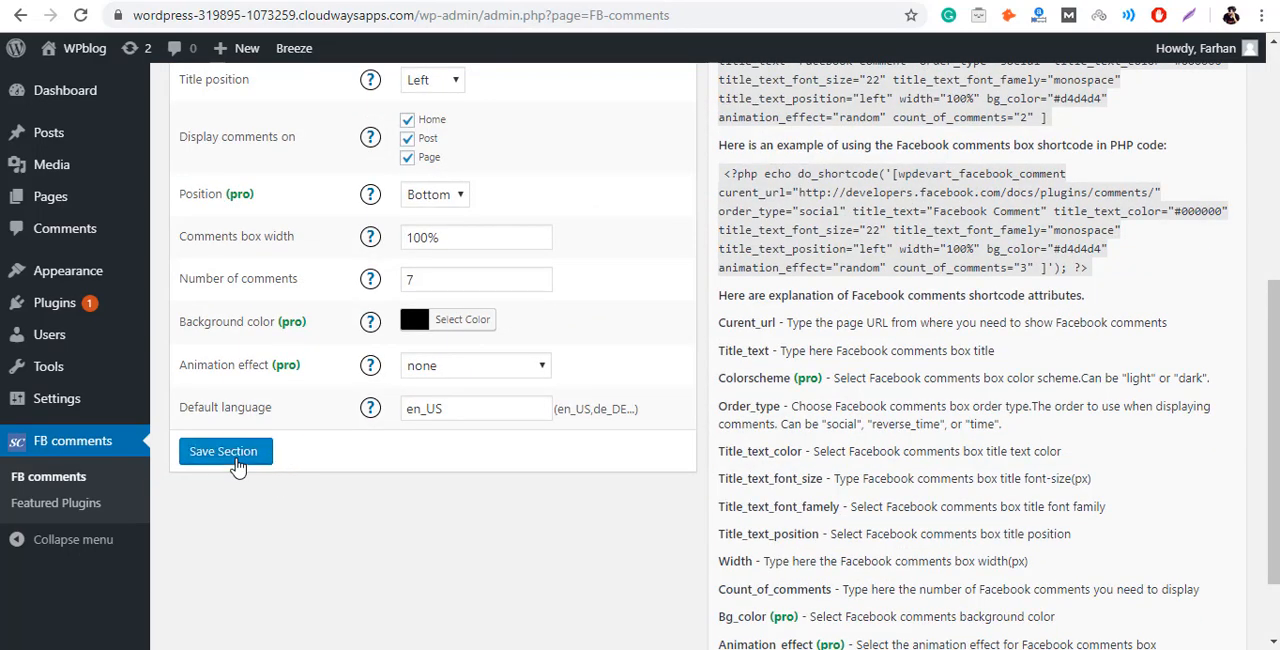
mouse_move(381, 529)
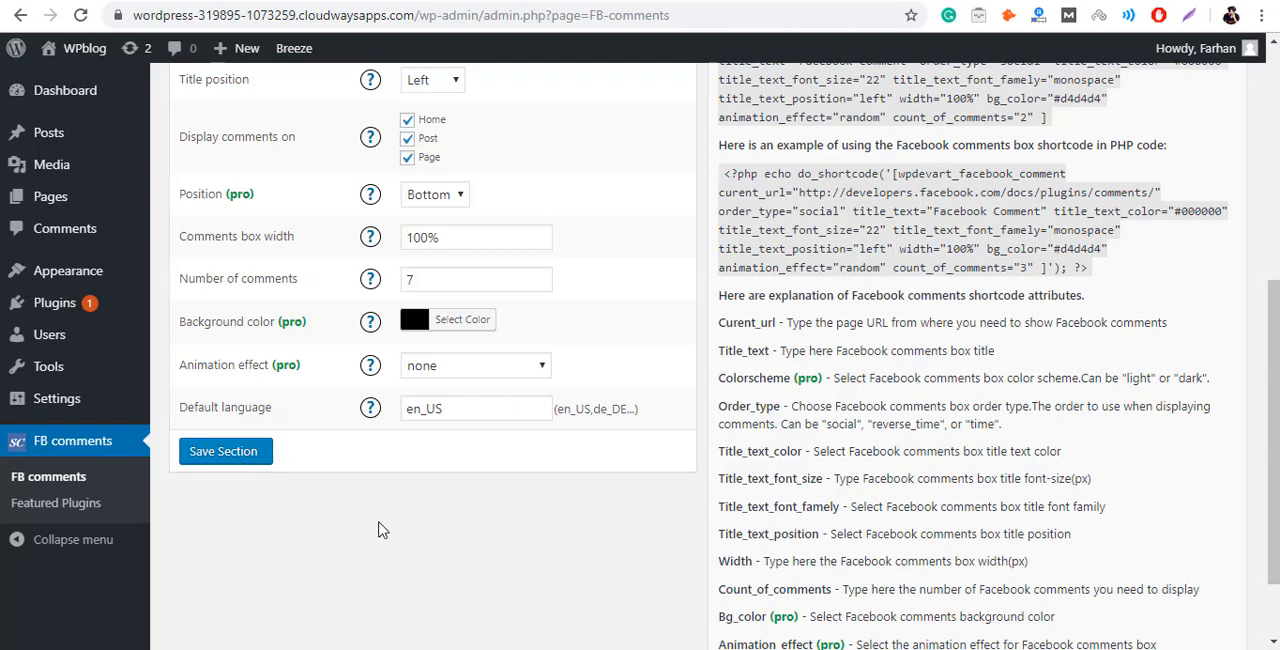
mouse_move(47, 132)
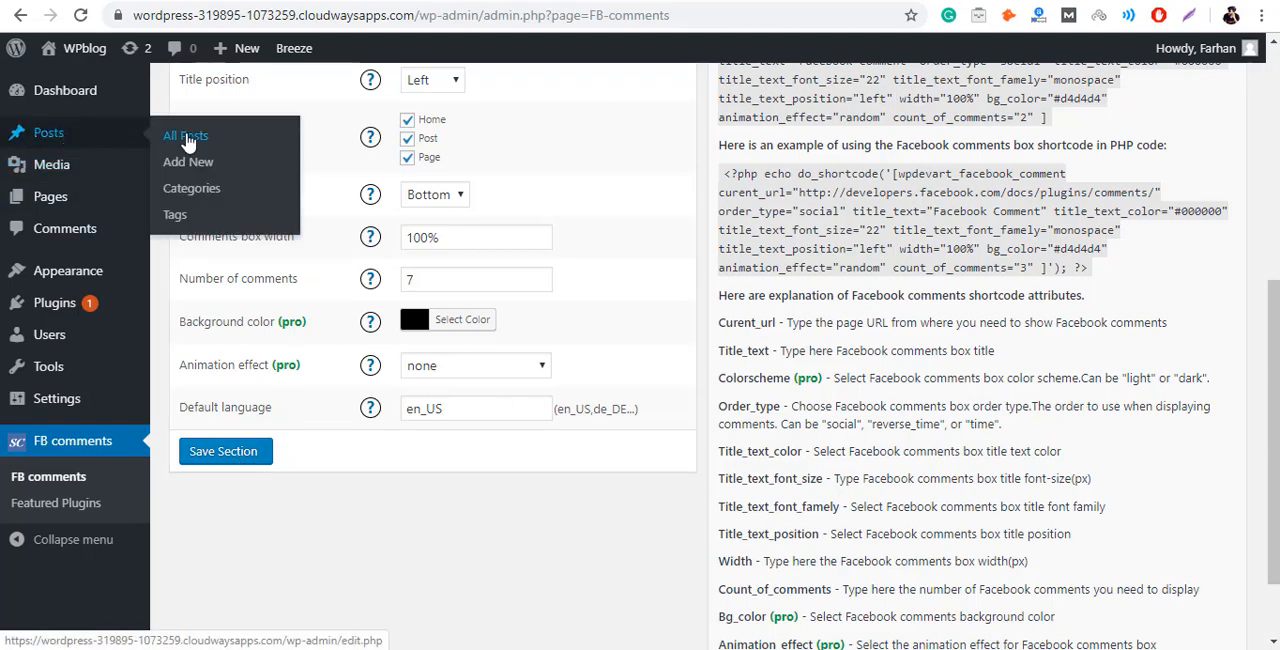
Go to All Posts and start a new post.
left_click(185, 135)
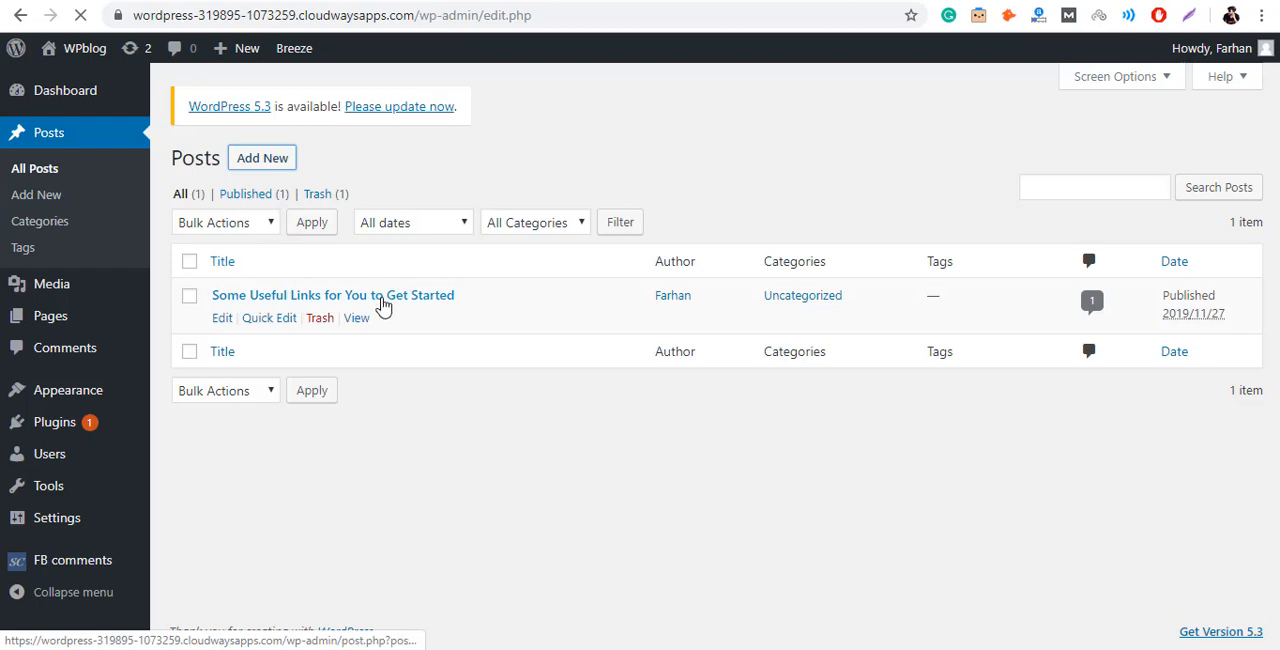
left_click(37, 194)
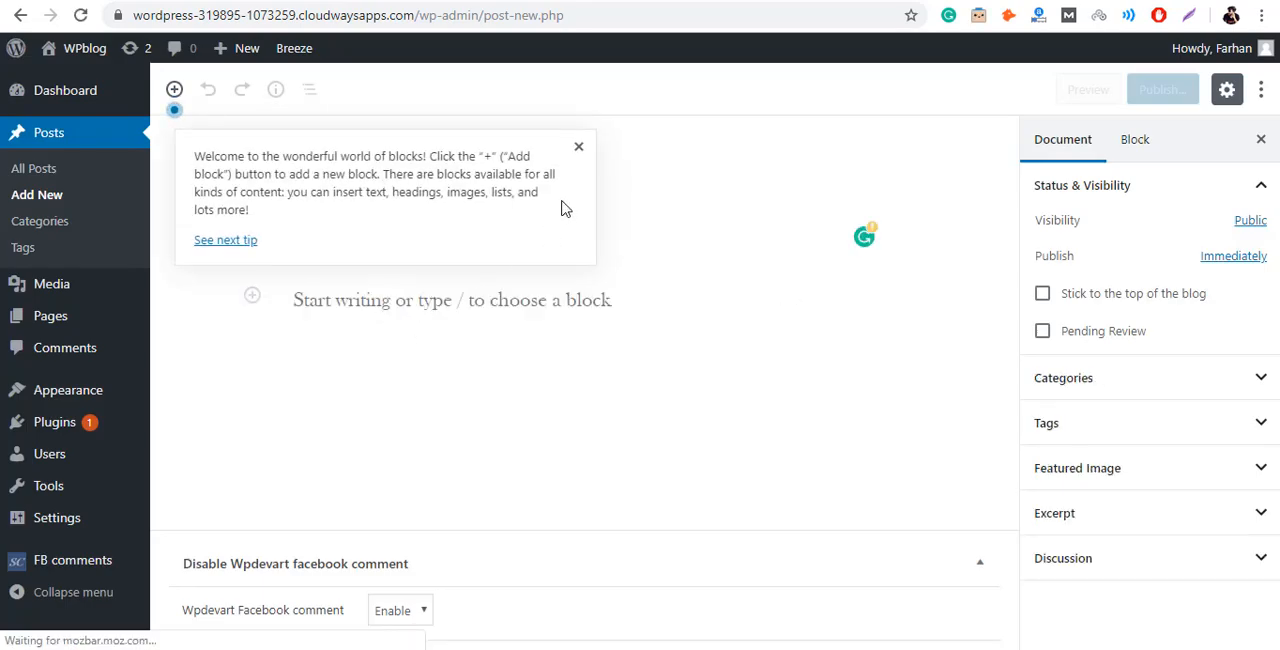
Write a post titled 'FB comments' with body text '123 test' and publish it.
left_click(578, 147)
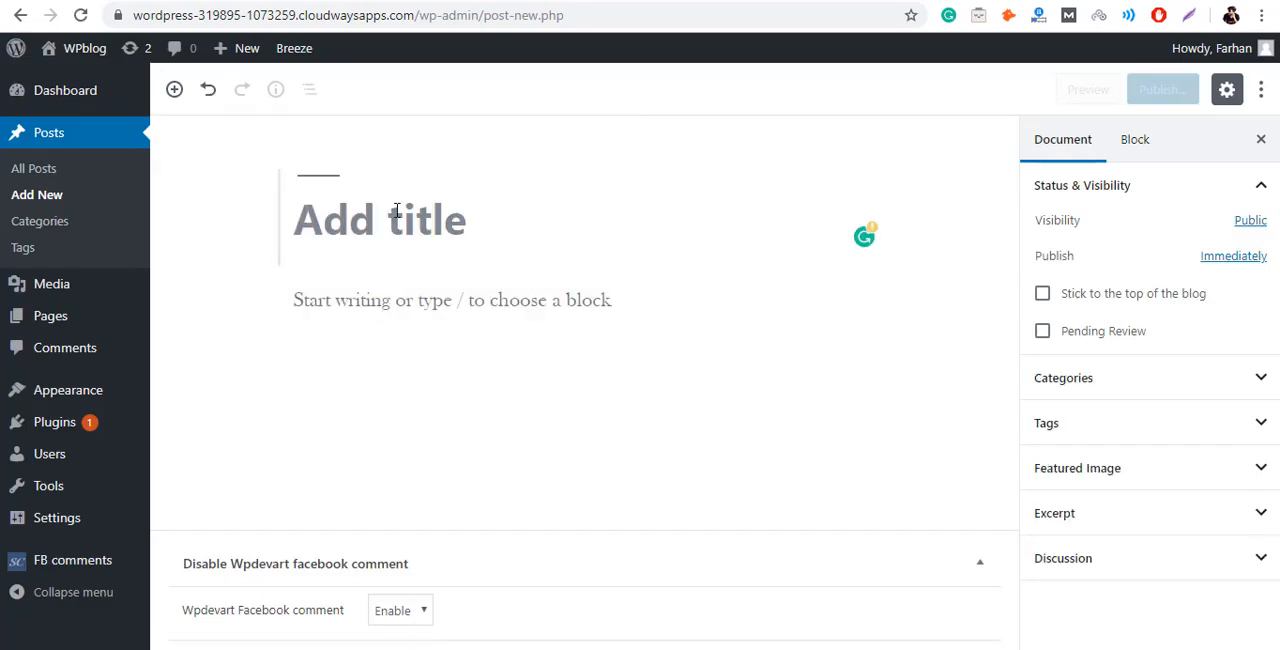
type("FB comments")
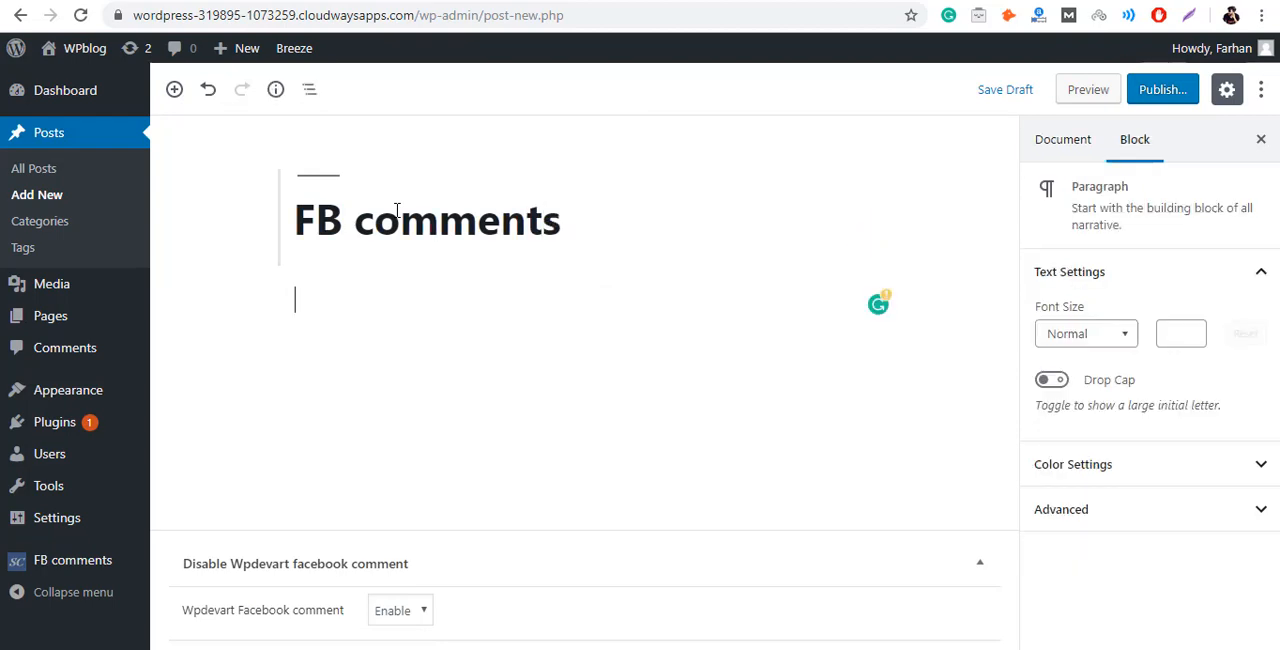
type("123")
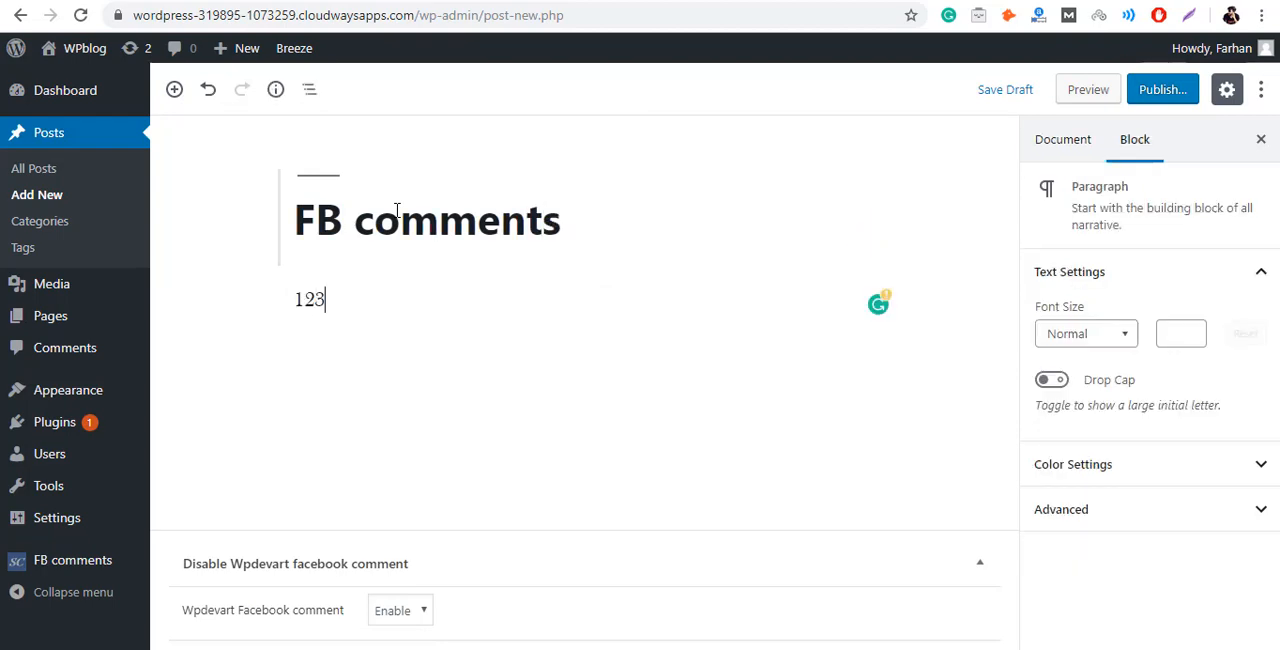
type("test")
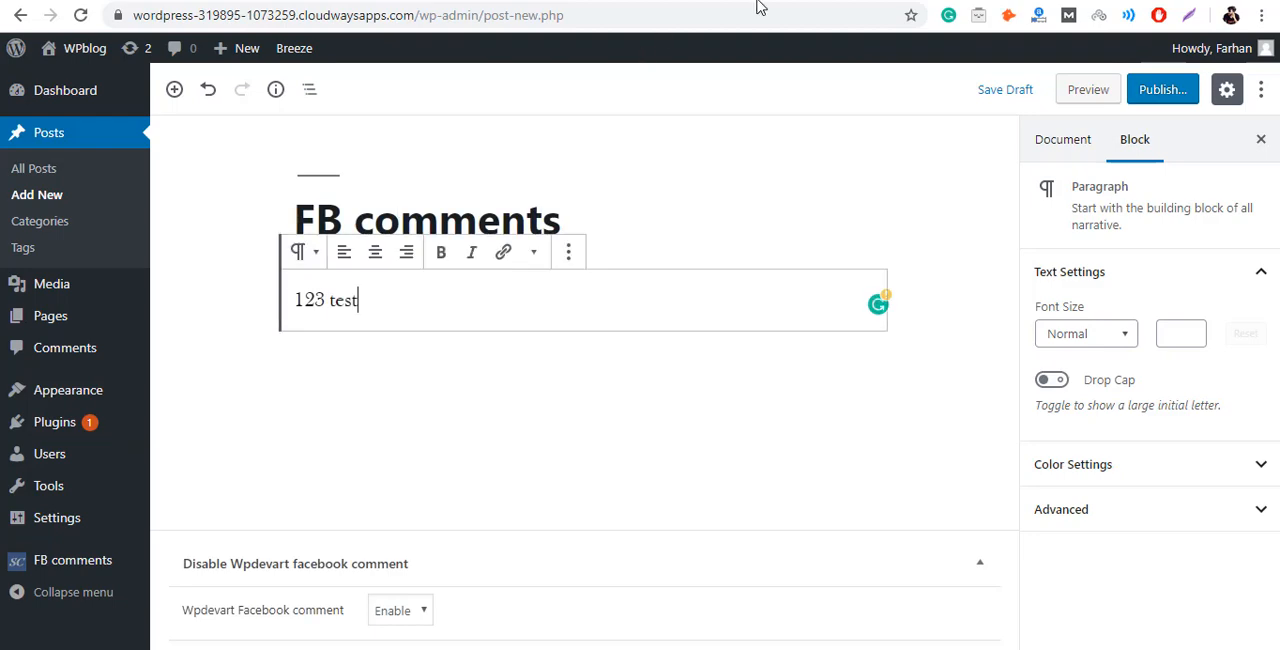
left_click(1162, 89)
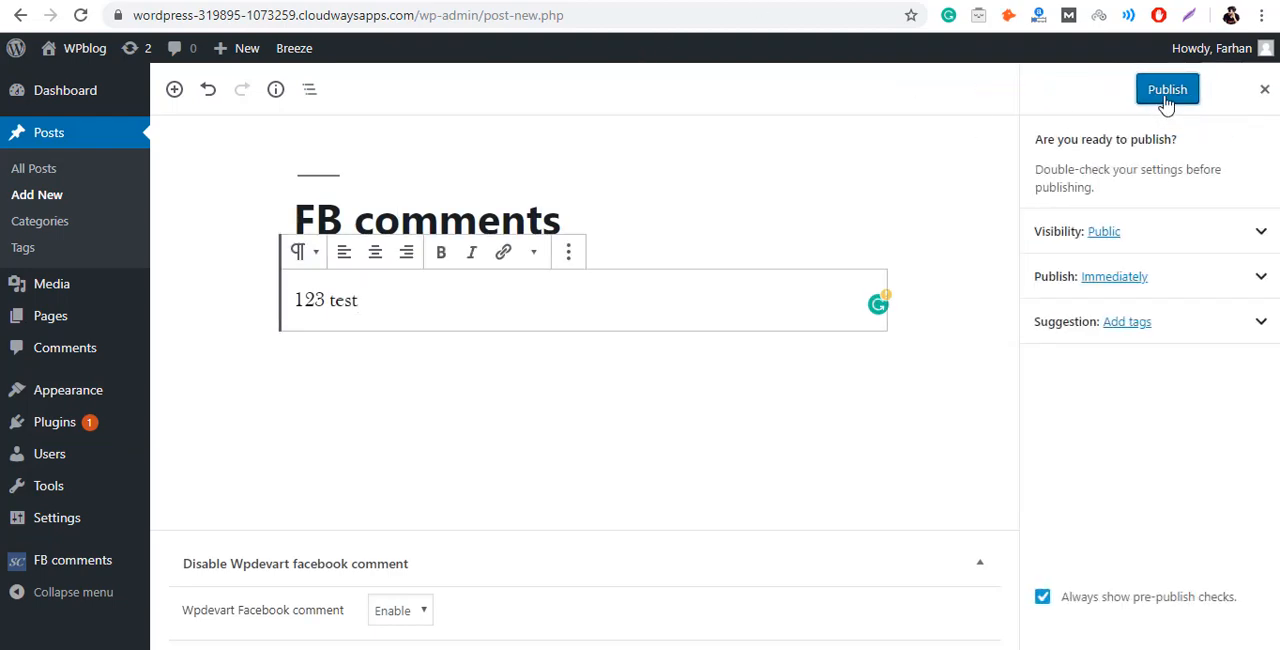
left_click(1167, 89)
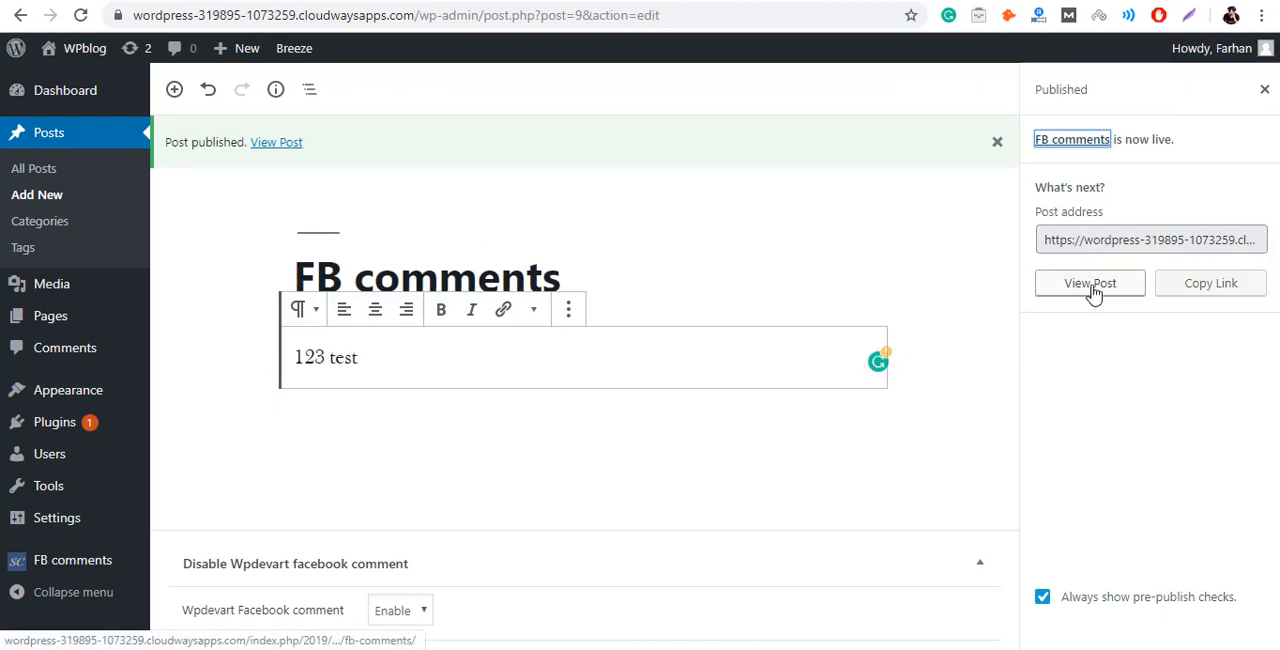
View the published post and scroll to its Facebook Comments box showing 0 comments.
left_click(1090, 283)
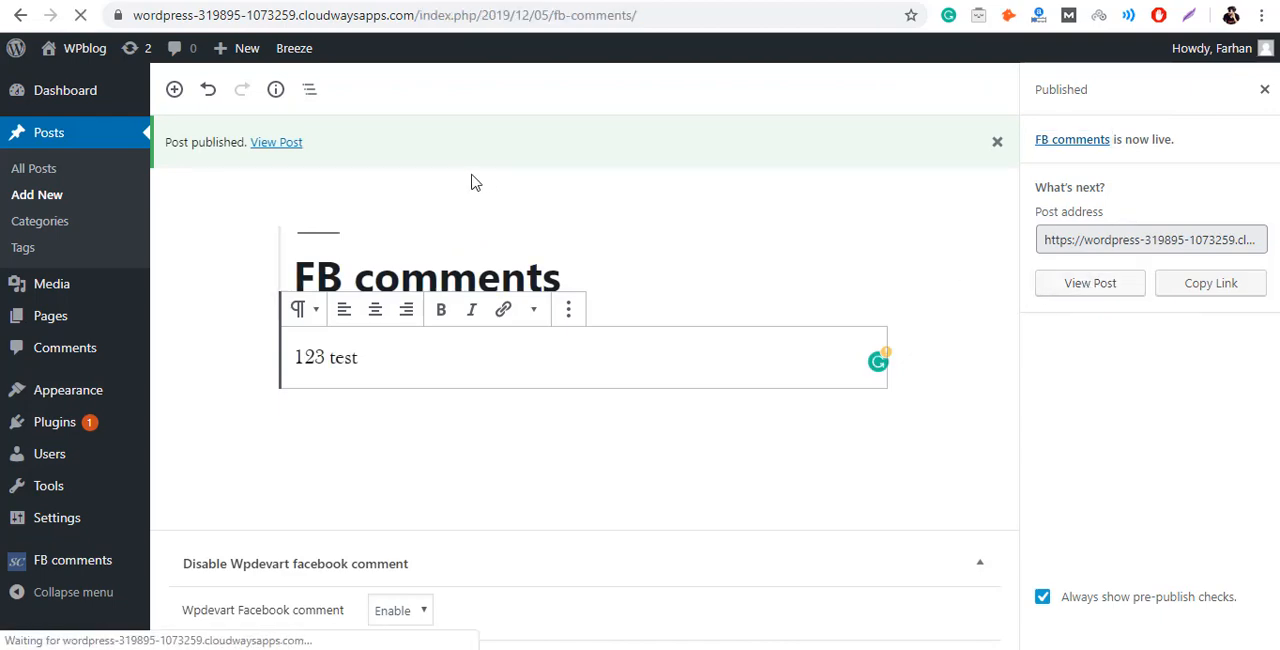
left_click(276, 141)
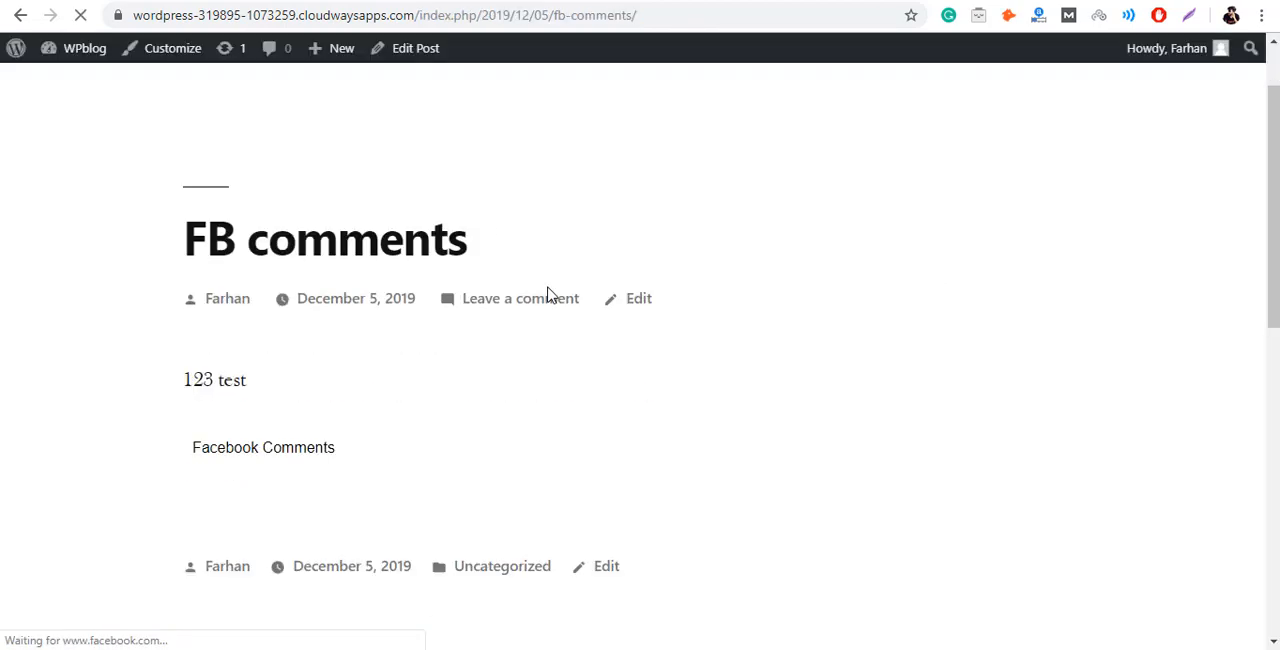
scroll("down", 3)
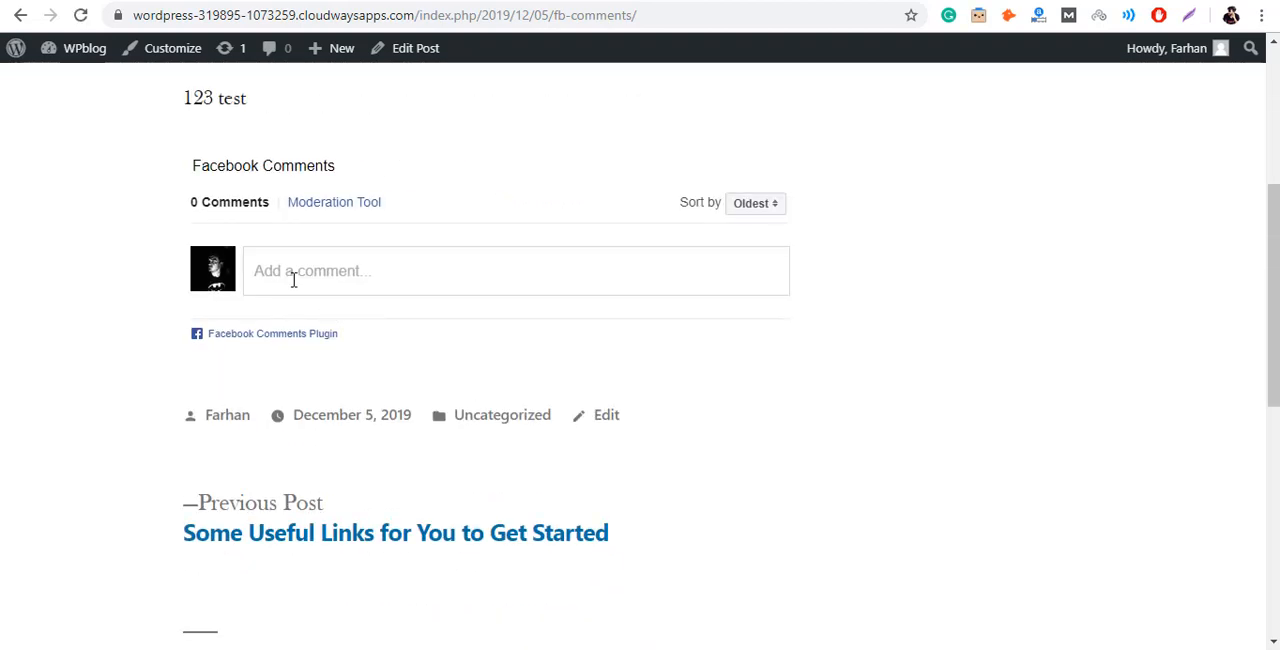
scroll("up", 3)
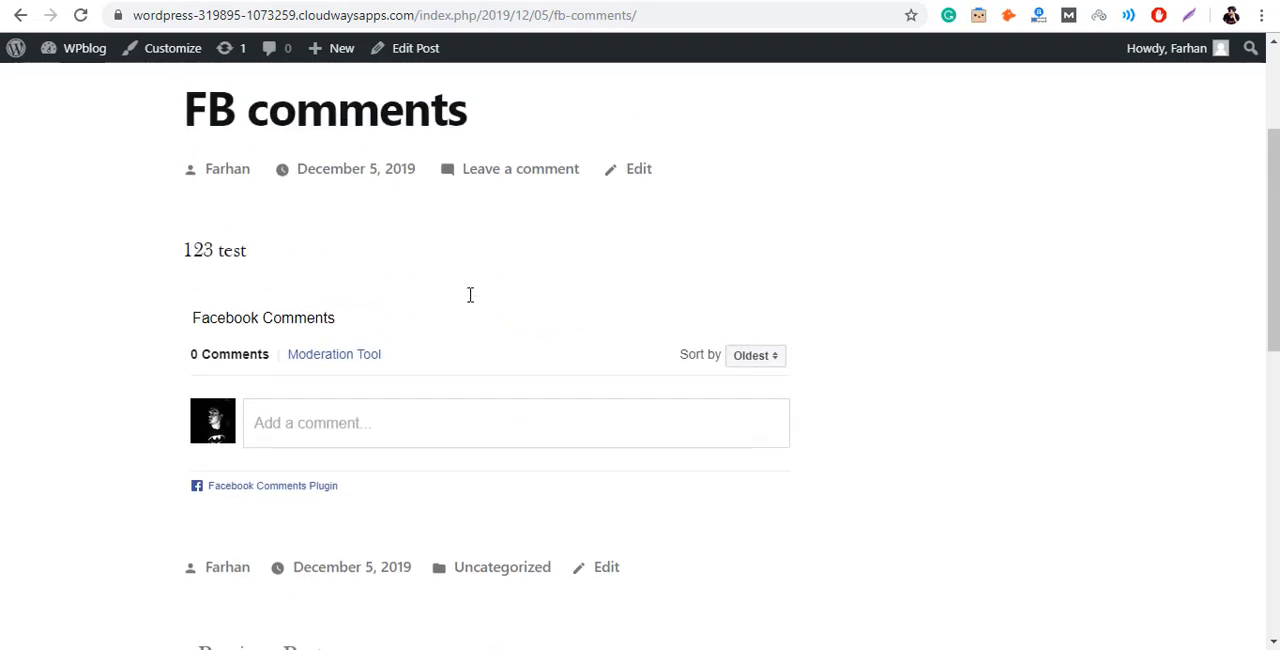
scroll("down", 3)
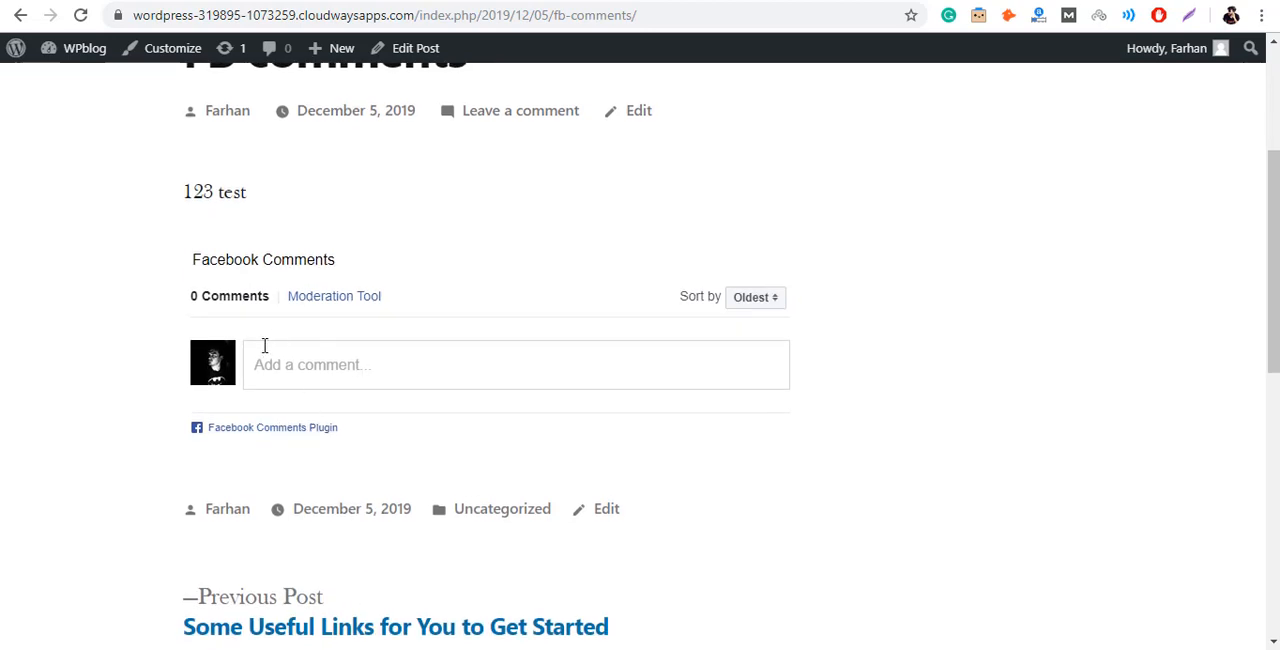